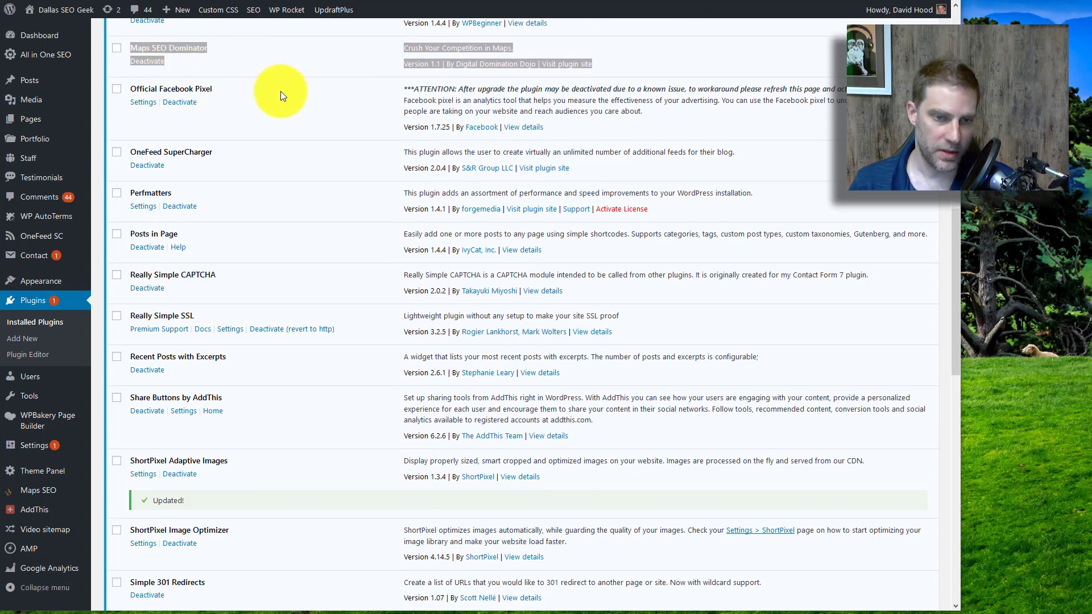
{"action": "mouse_move", "coordinate": [383, 67]}
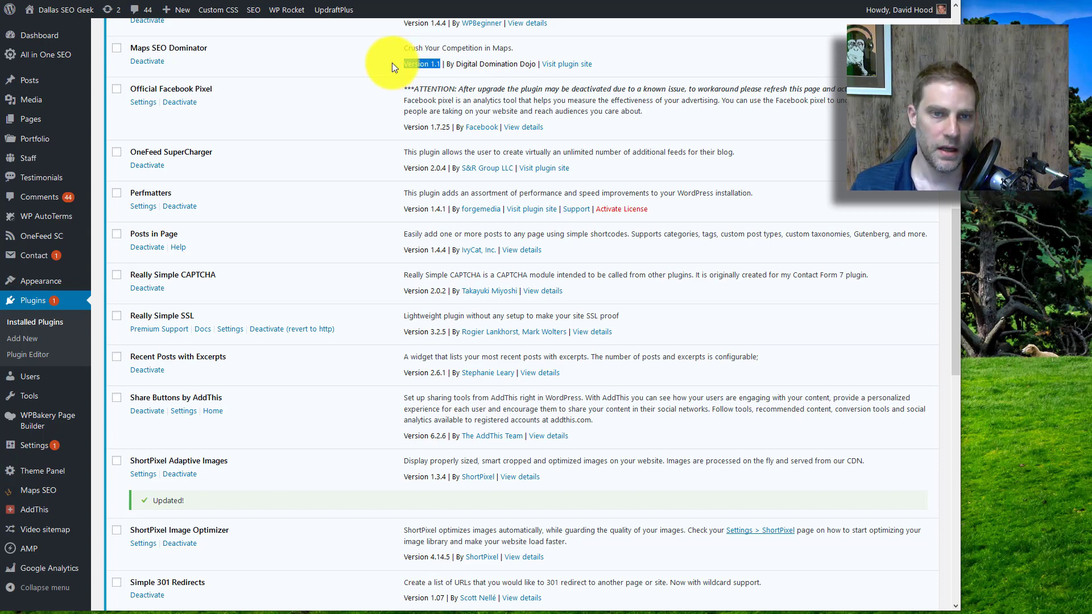
{"action": "mouse_move", "coordinate": [382, 73]}
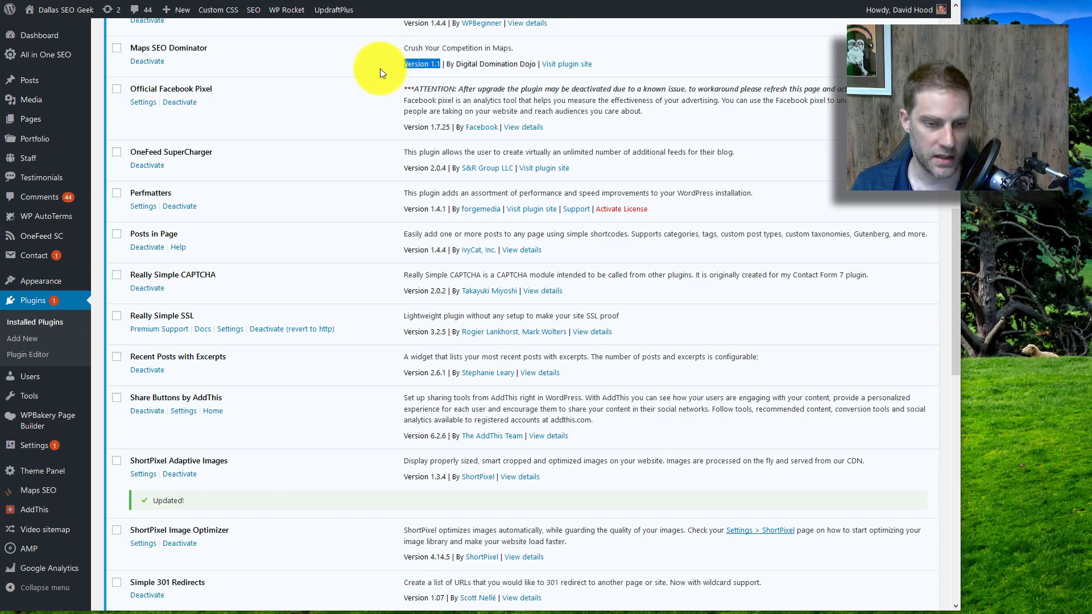
{"action": "mouse_move", "coordinate": [329, 196]}
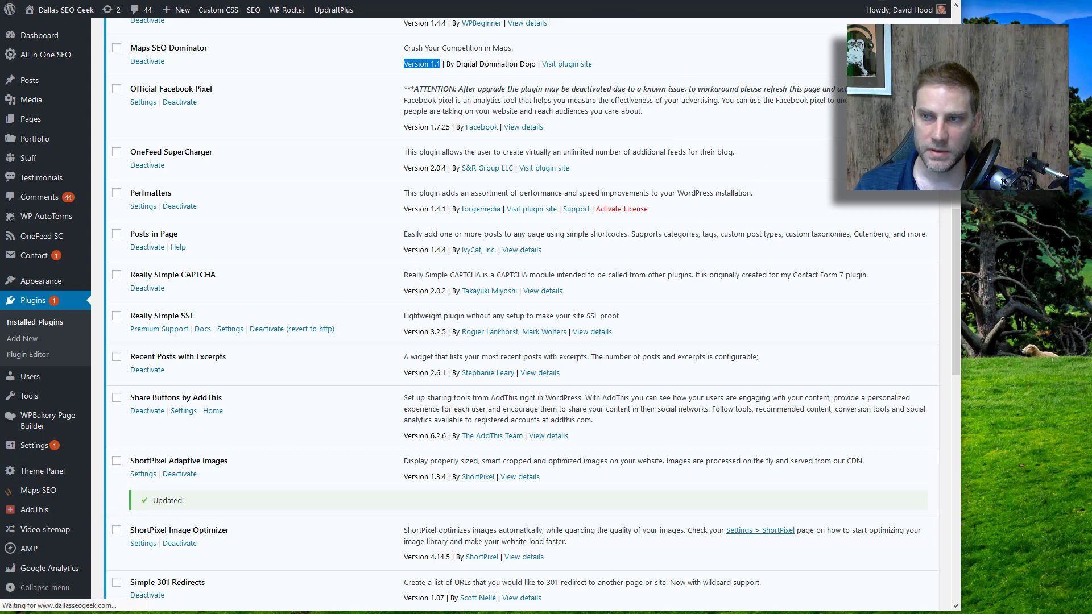
Open the Maps SEO Dominator page and scroll through its empty business form
{"action": "left_click", "coordinate": [37, 491]}
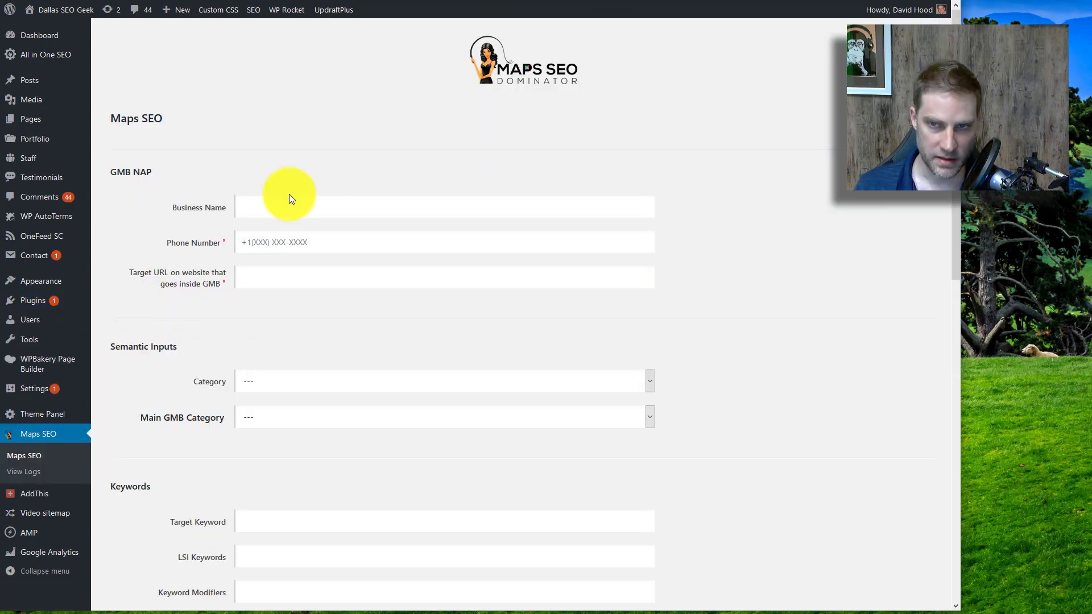
{"action": "mouse_move", "coordinate": [741, 345]}
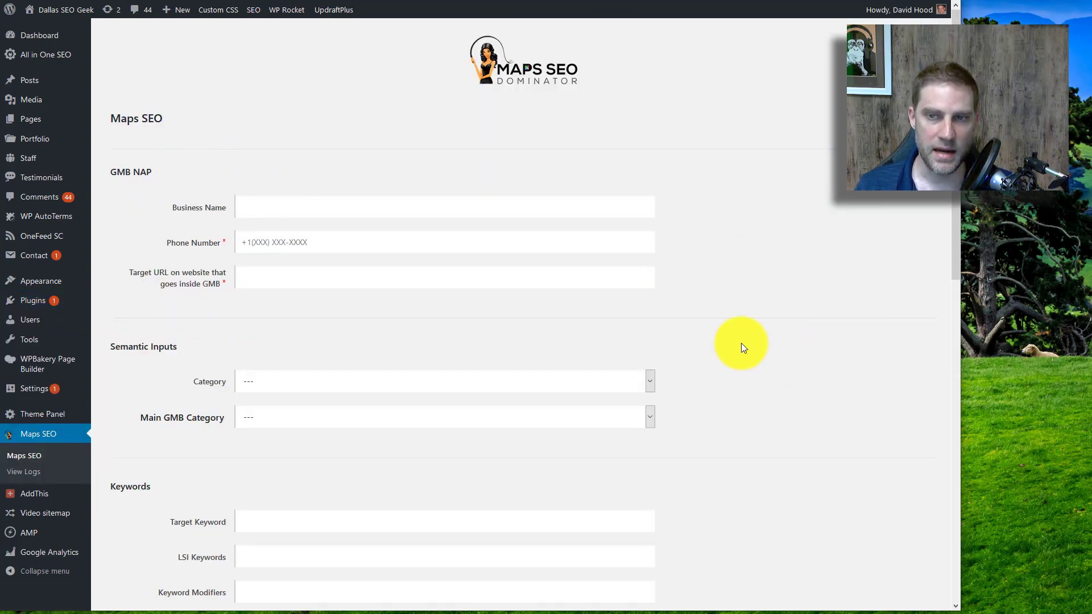
{"action": "scroll", "scroll_direction": "down", "scroll_amount": 3}
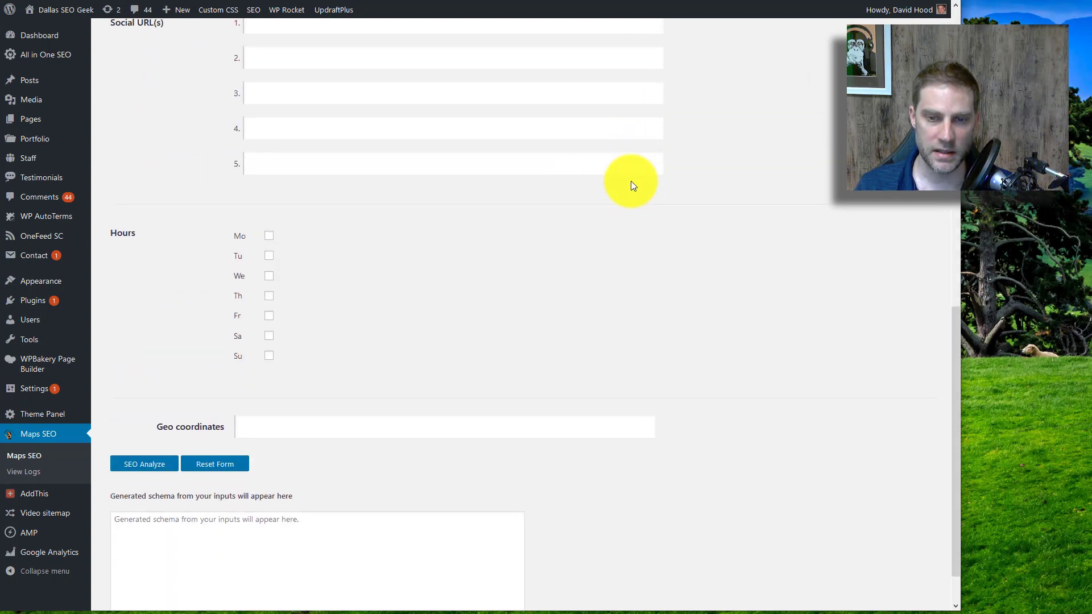
{"action": "scroll", "scroll_direction": "up", "scroll_amount": 3}
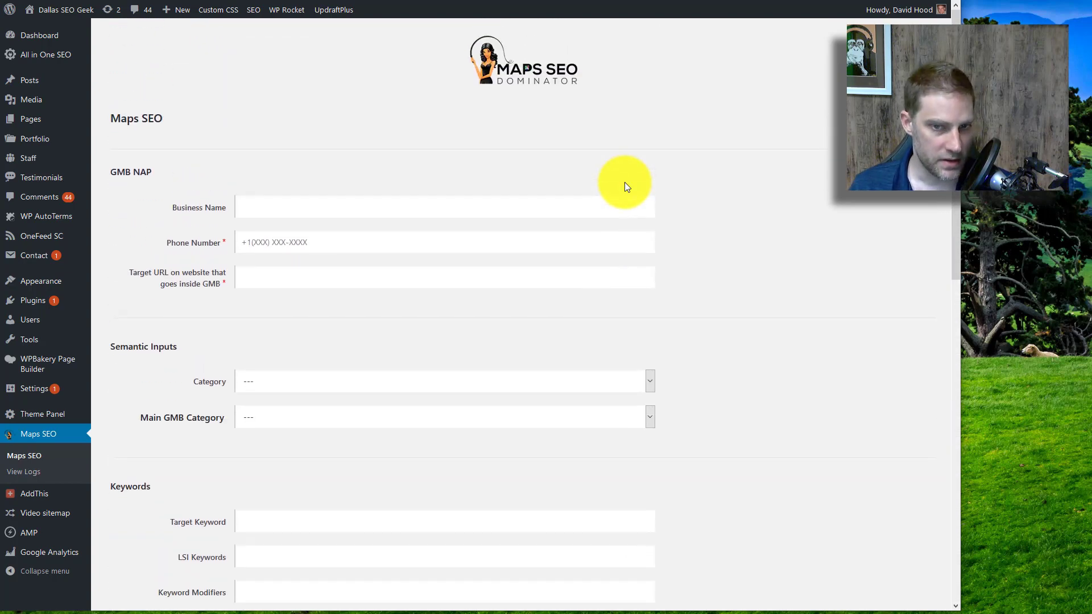
{"action": "mouse_move", "coordinate": [723, 249]}
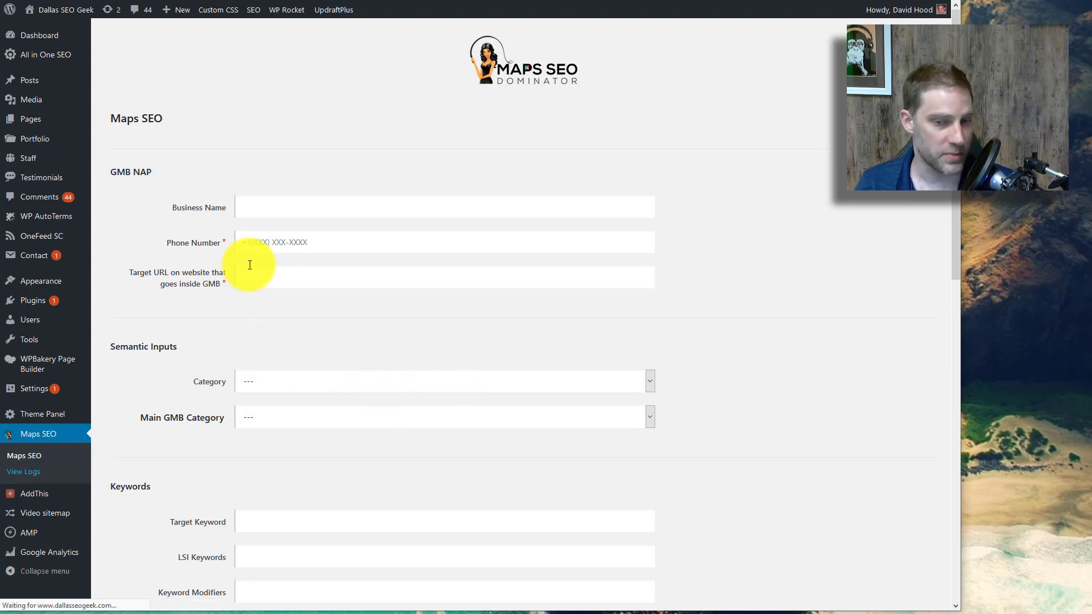
View the logs listing the earlier dallasseogeek.com run from 2019-09-23
{"action": "left_click", "coordinate": [24, 472]}
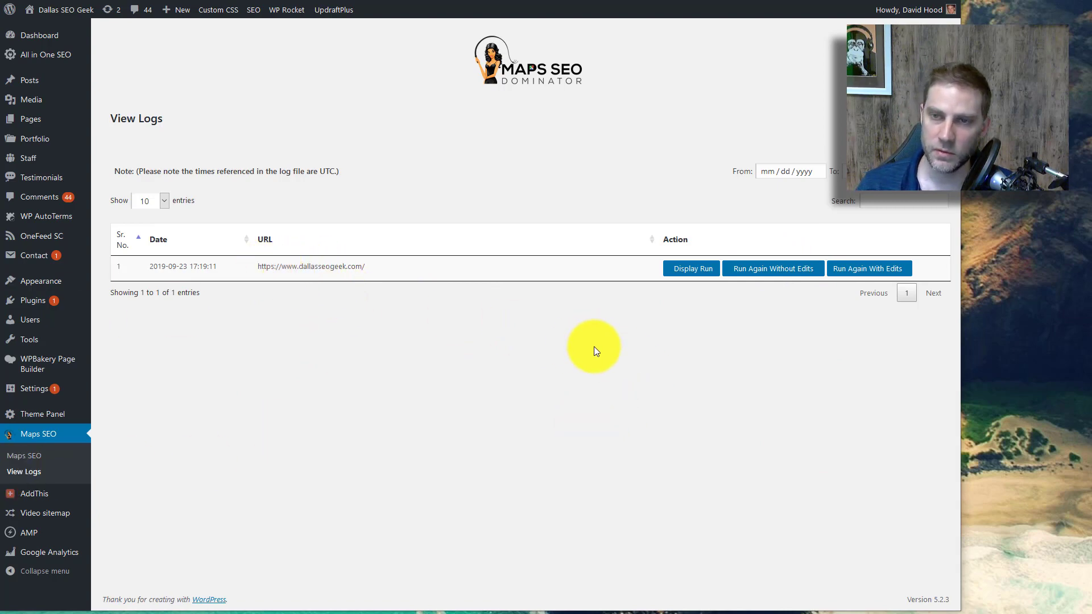
{"action": "mouse_move", "coordinate": [566, 350]}
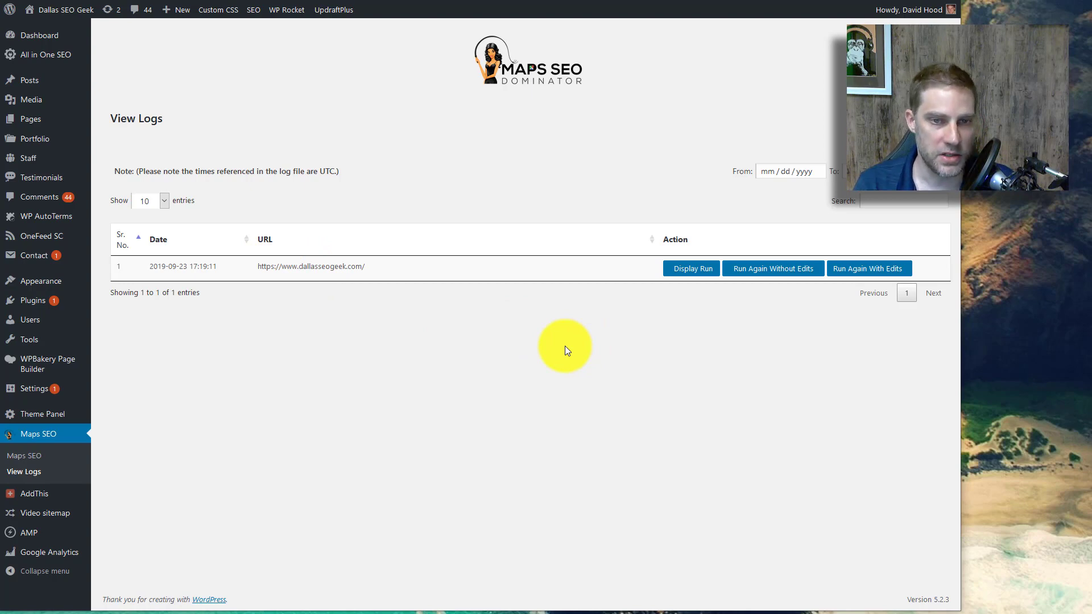
{"action": "mouse_move", "coordinate": [243, 328]}
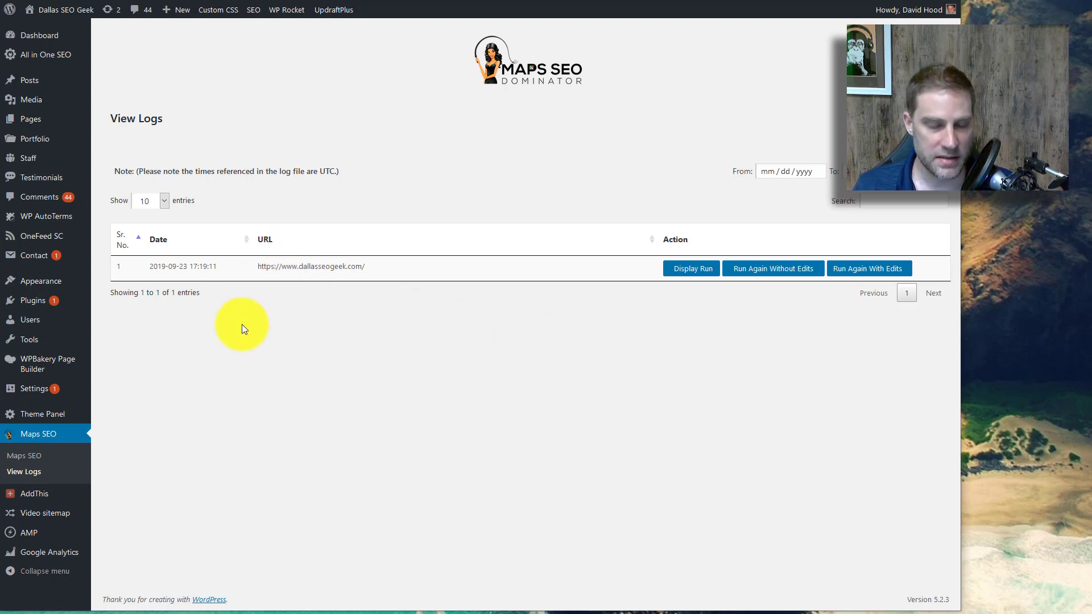
{"action": "mouse_move", "coordinate": [263, 276]}
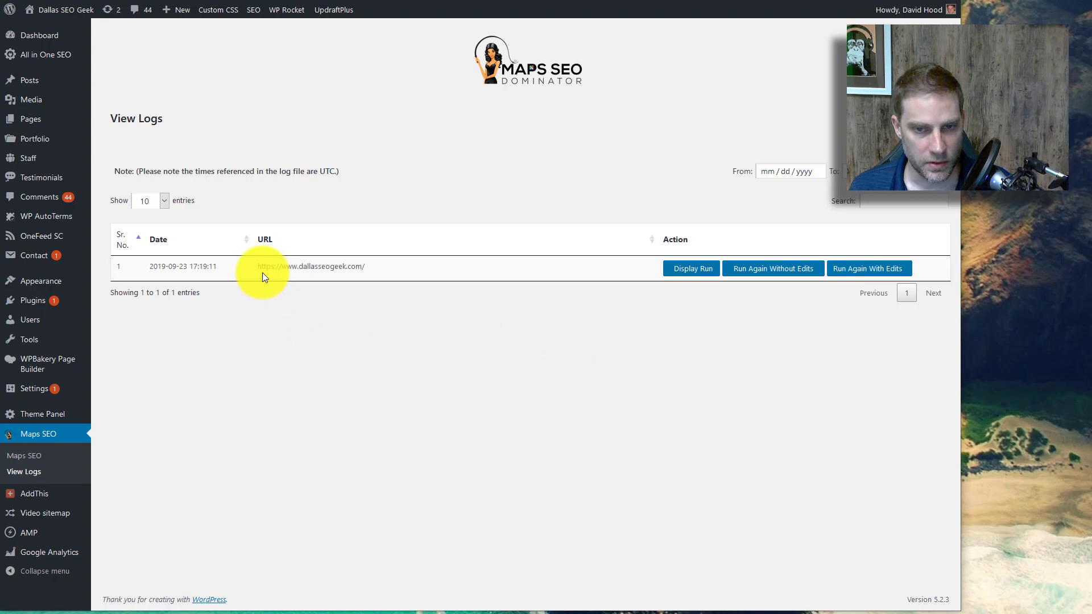
{"action": "mouse_move", "coordinate": [257, 277]}
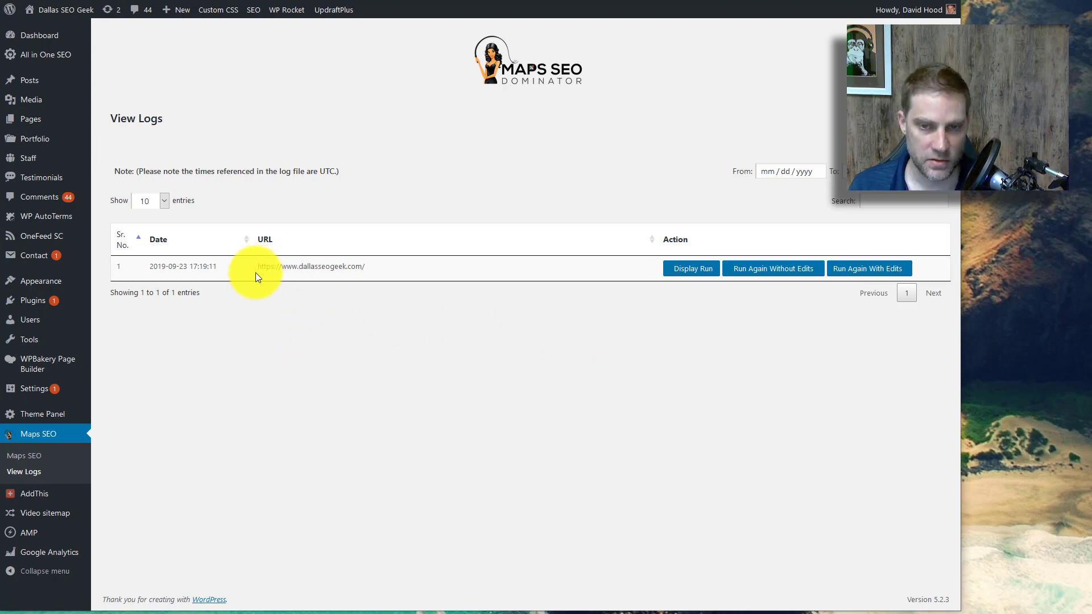
{"action": "mouse_move", "coordinate": [240, 282]}
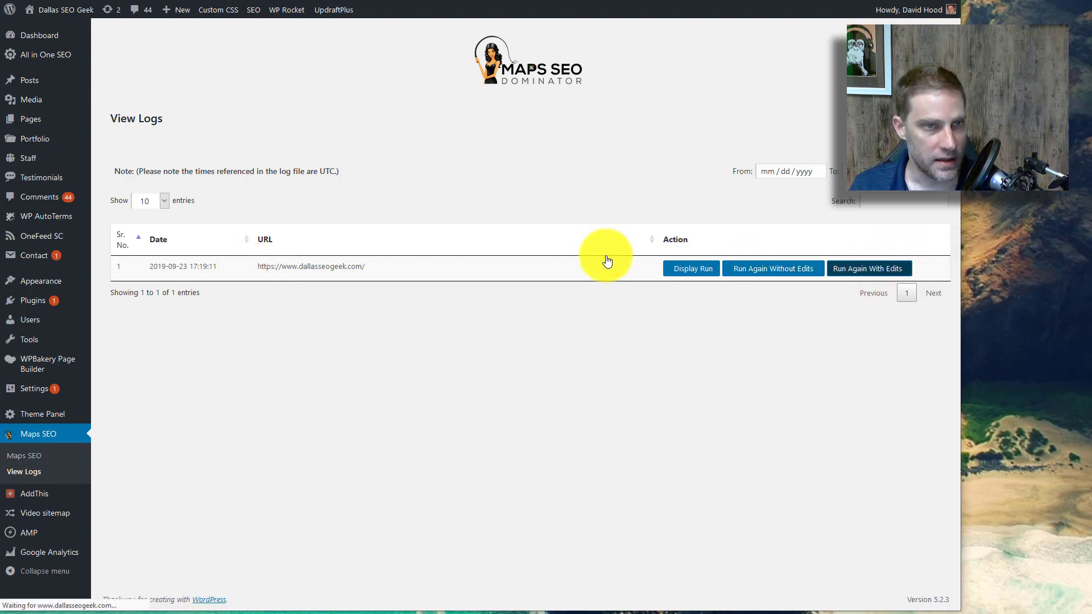
Reload the earlier run into the form and enter the logo URL logourl.com
{"action": "left_click", "coordinate": [24, 455]}
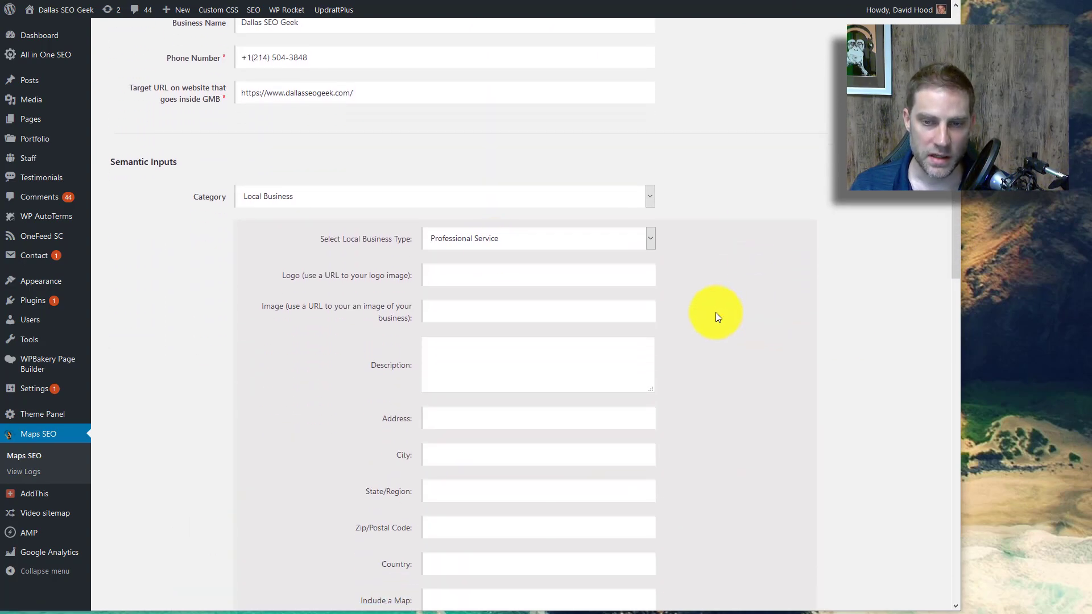
{"action": "left_click", "coordinate": [538, 271]}
{"action": "type", "text": "logourl.com"}
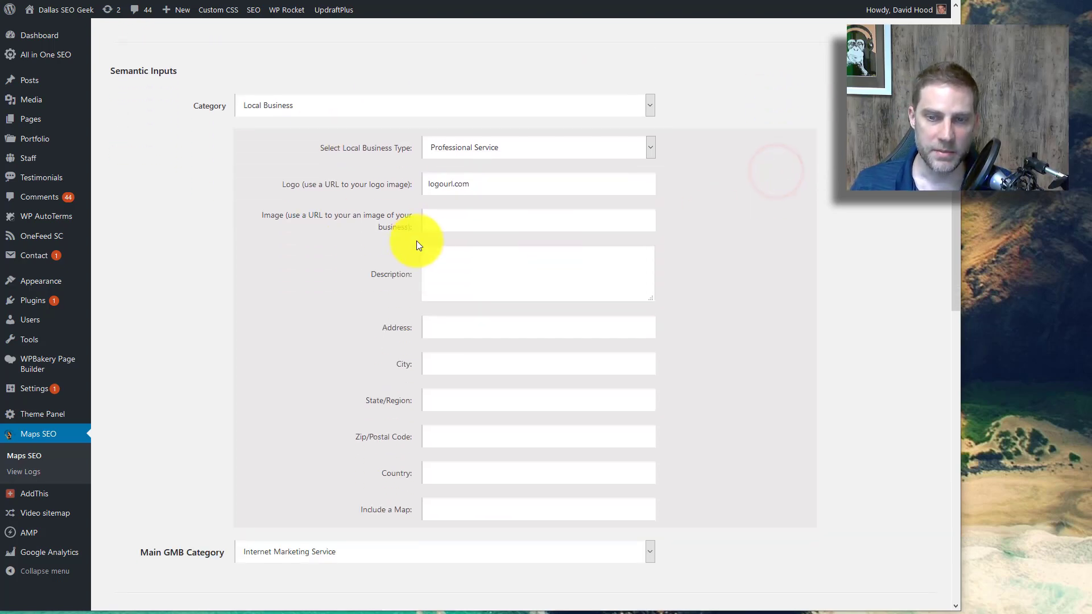
{"action": "left_click", "coordinate": [538, 273]}
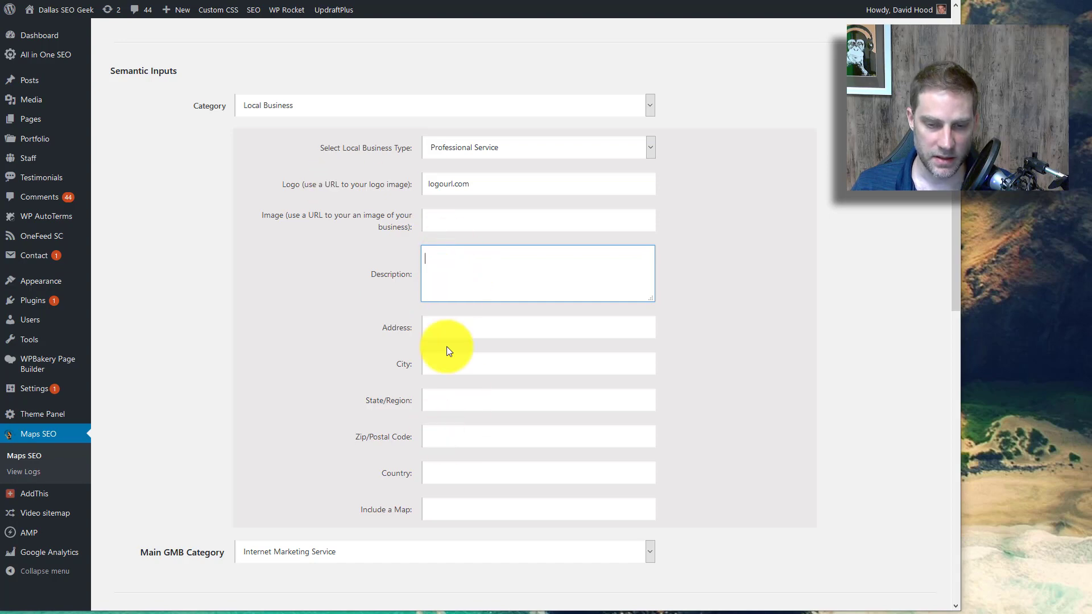
Fix the address to 14241 Dallas Parkway, Suite 650, Dallas, TX 75254
{"action": "scroll", "scroll_direction": "up", "scroll_amount": 3}
{"action": "type", "text": "14241 Dallas Parkway, Suite 650, Dallas, TX"}
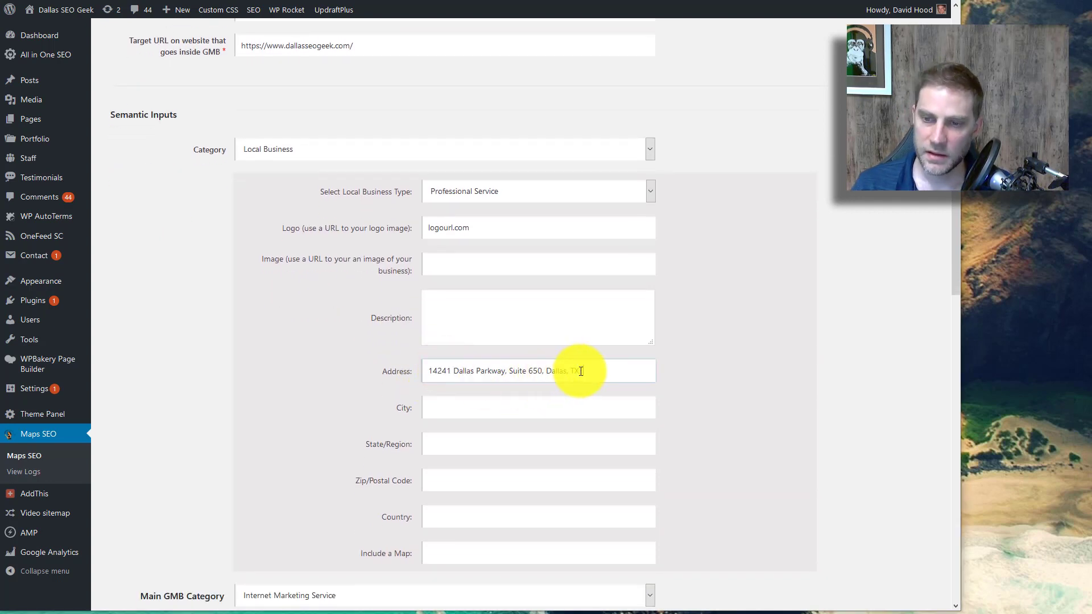
{"action": "double_click", "coordinate": [571, 370]}
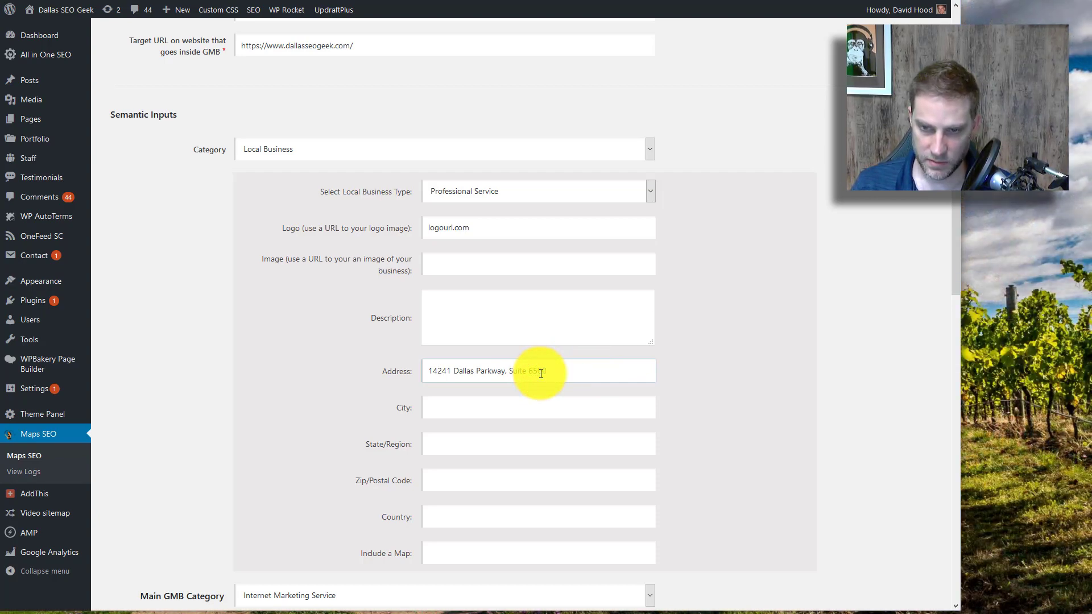
{"action": "left_click", "coordinate": [538, 407]}
{"action": "type", "text": "Dallas"}
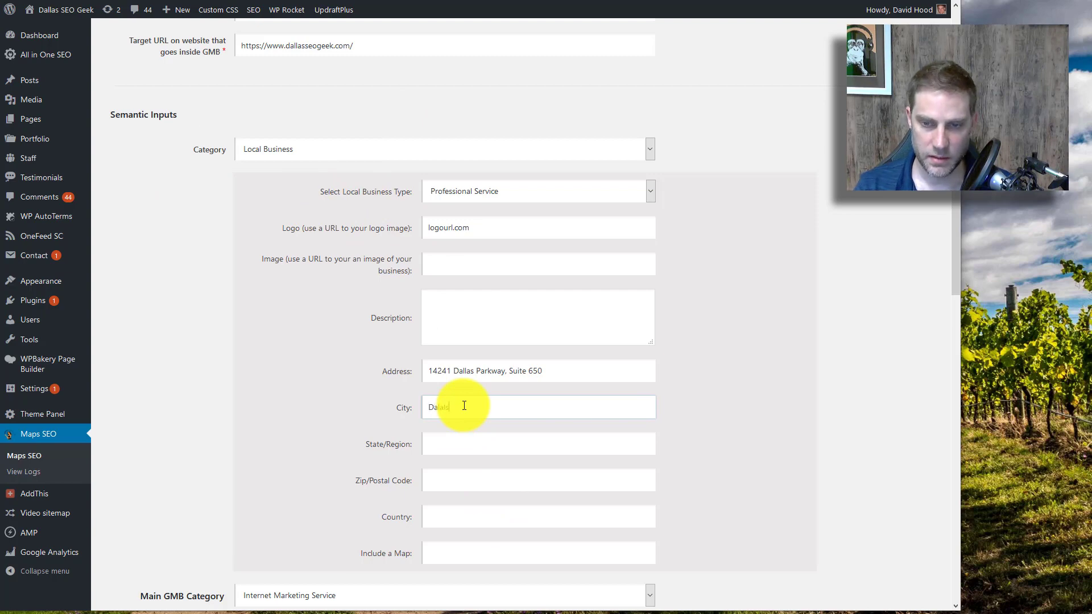
{"action": "type", "text": "TX"}
{"action": "left_click", "coordinate": [539, 481]}
{"action": "type", "text": "75254"}
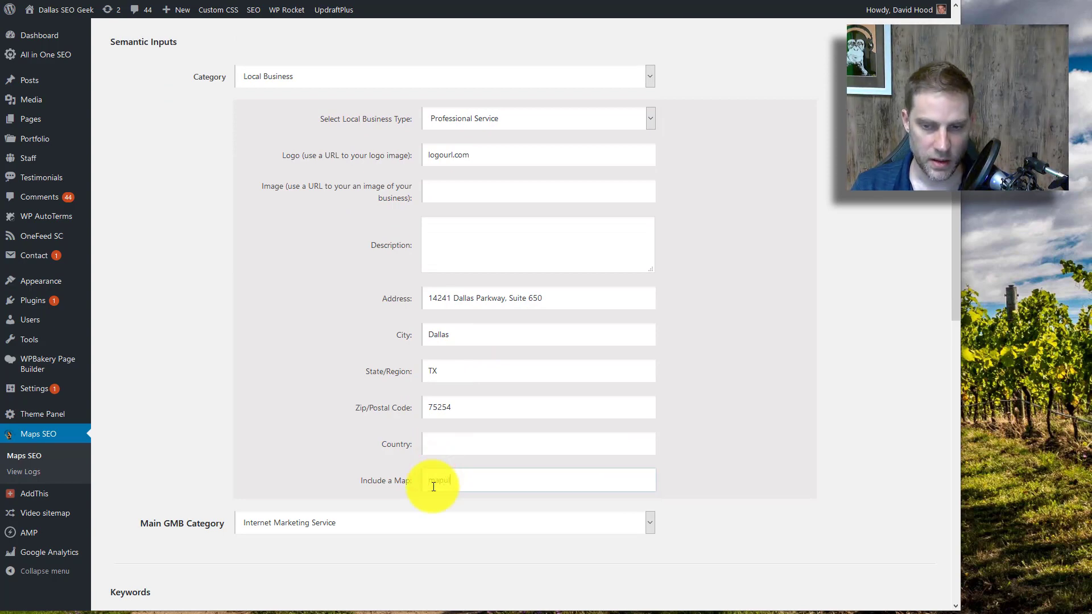
Enter keywords dallas seo, dallas seo consultant, modifiers modifier1, modifier2, and three social URLs
{"action": "scroll", "scroll_direction": "down", "scroll_amount": 3}
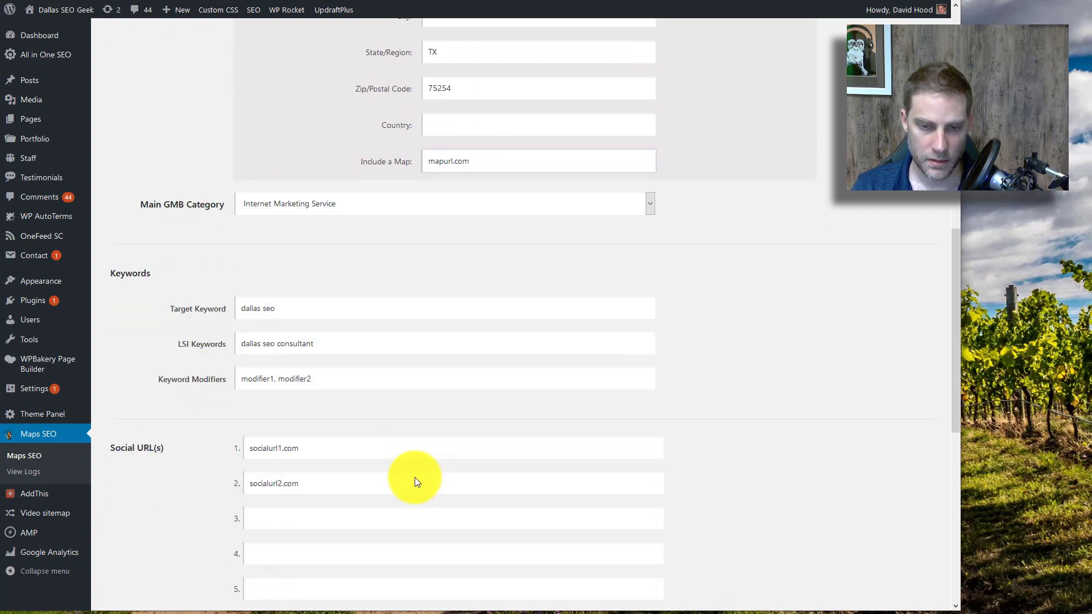
{"action": "scroll", "scroll_direction": "down", "scroll_amount": 3}
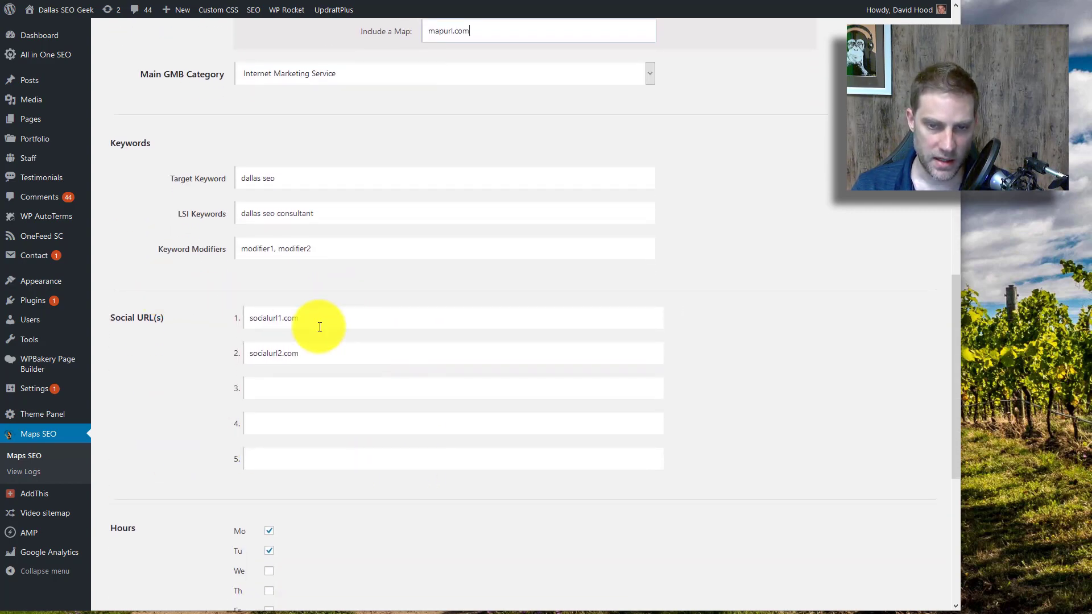
{"action": "type", "text": "social3url.com"}
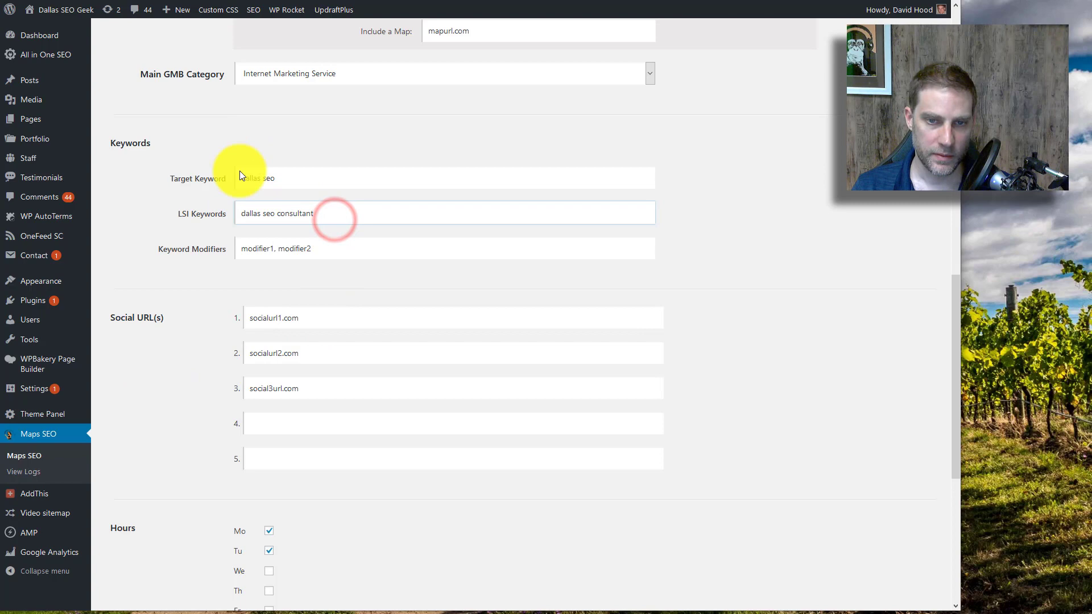
{"action": "mouse_move", "coordinate": [183, 261]}
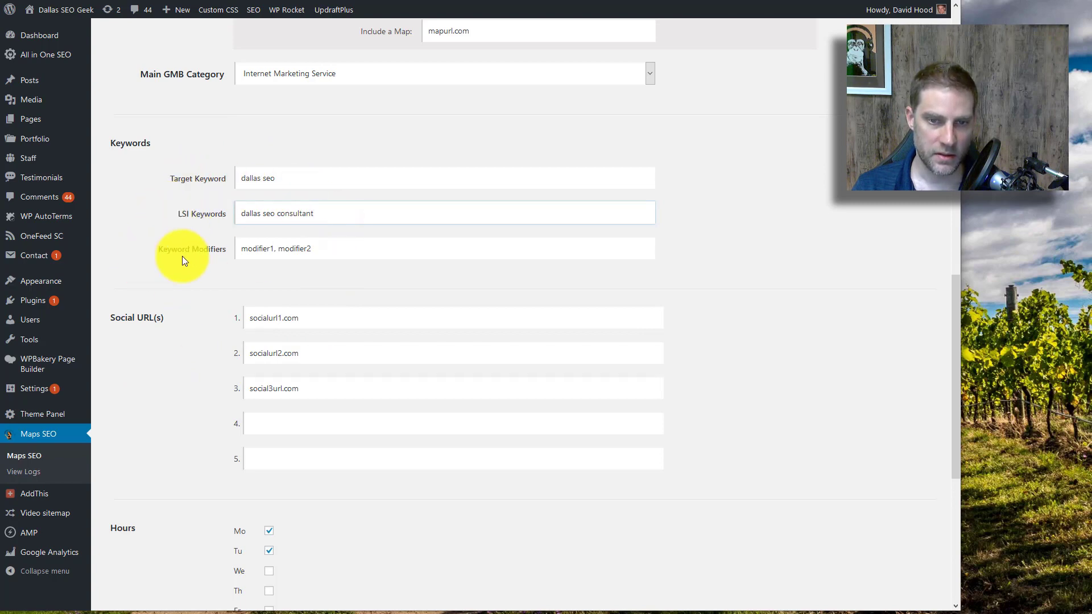
{"action": "mouse_move", "coordinate": [161, 259]}
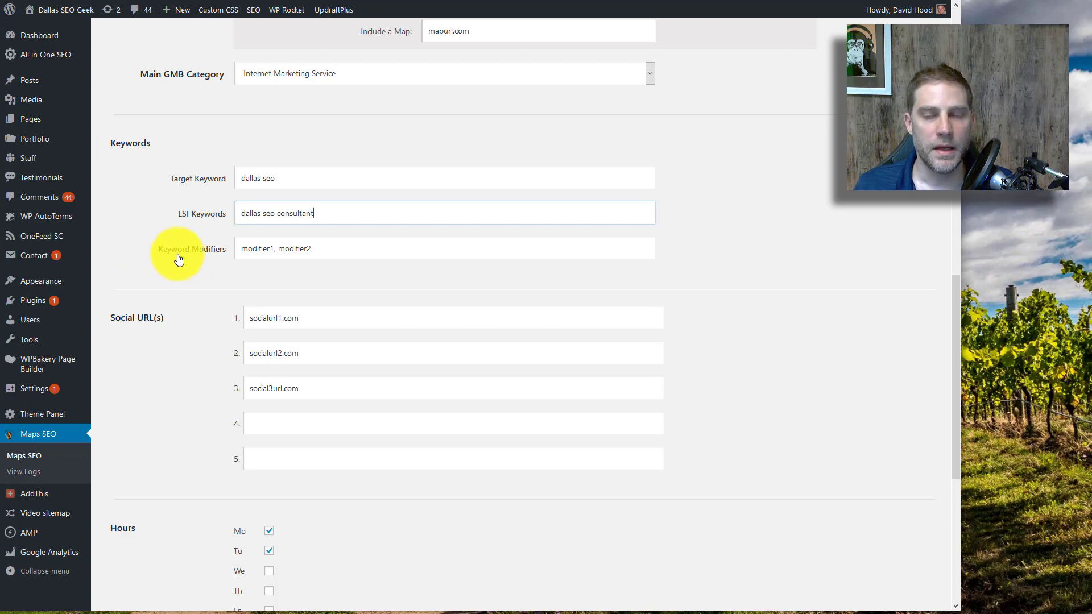
{"action": "mouse_move", "coordinate": [283, 249]}
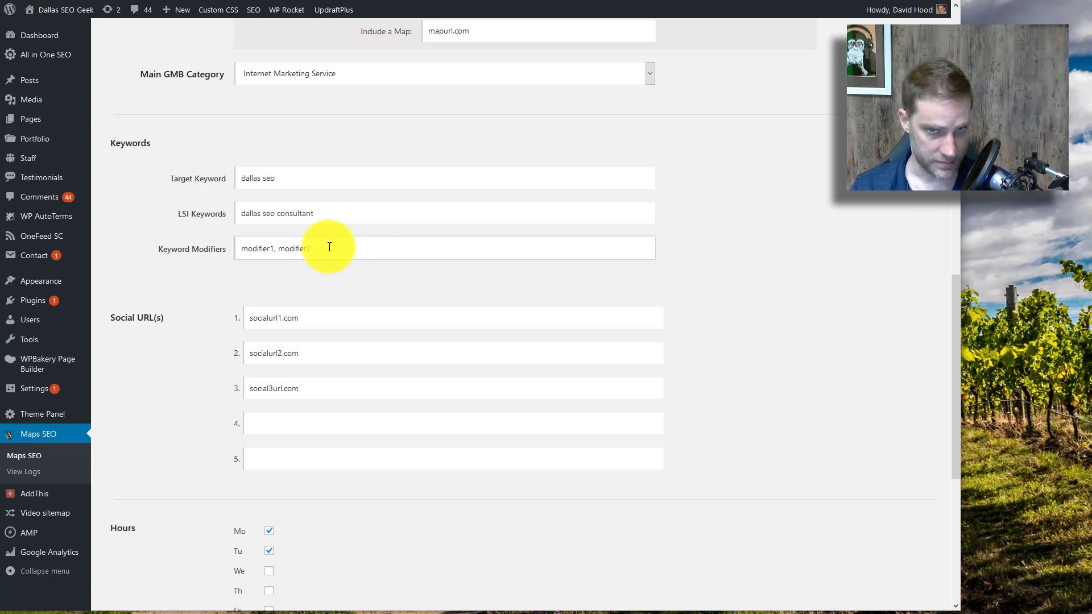
{"action": "mouse_move", "coordinate": [329, 269]}
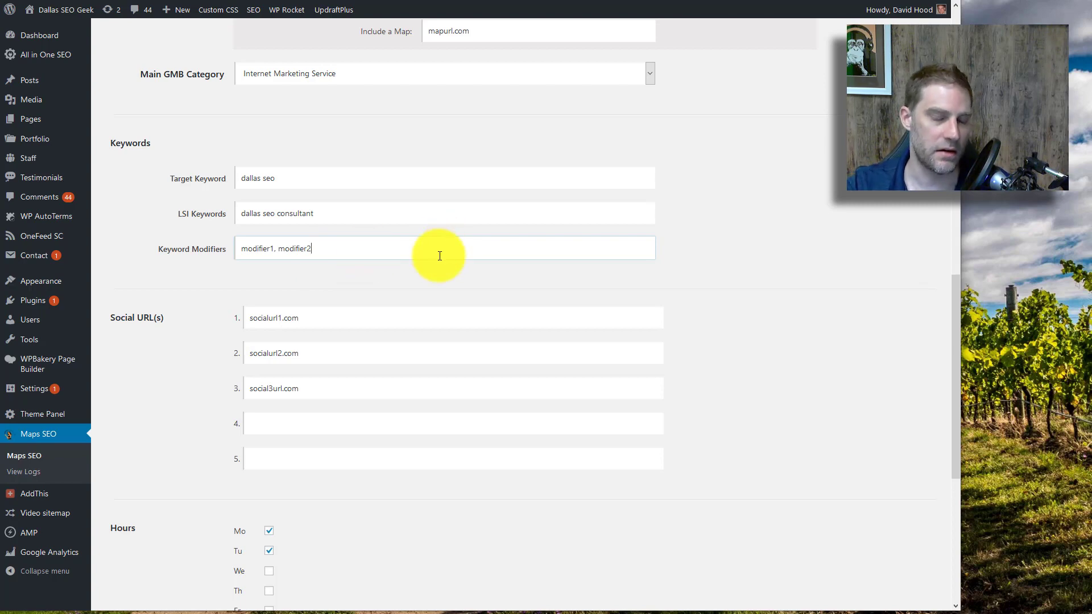
{"action": "scroll", "scroll_direction": "down", "scroll_amount": 3}
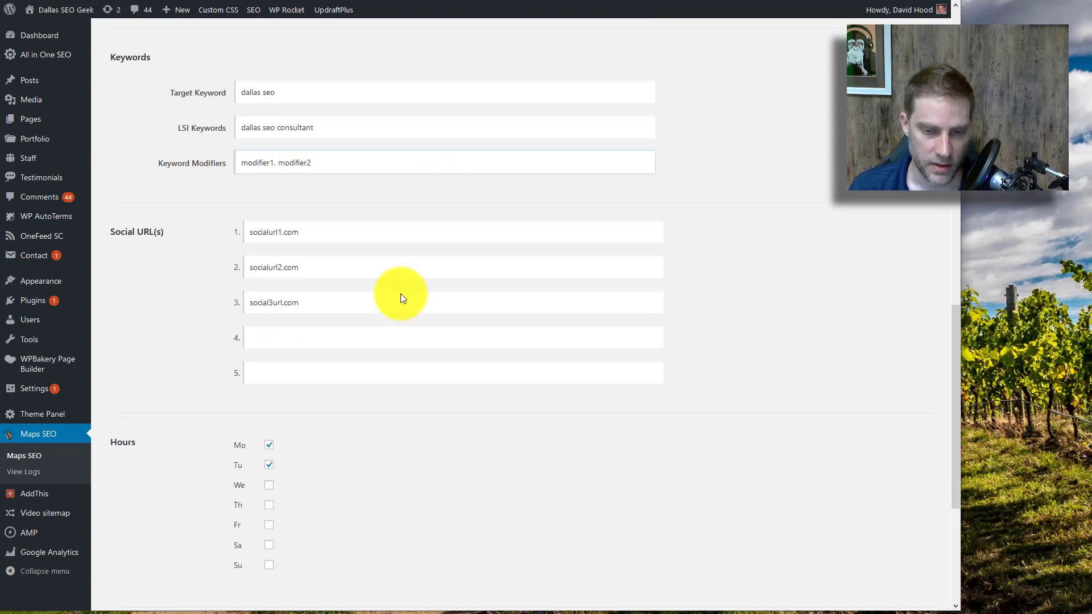
Enable Monday business hours, opening at 00:00 and closing at 23:59
{"action": "scroll", "scroll_direction": "down", "scroll_amount": 3}
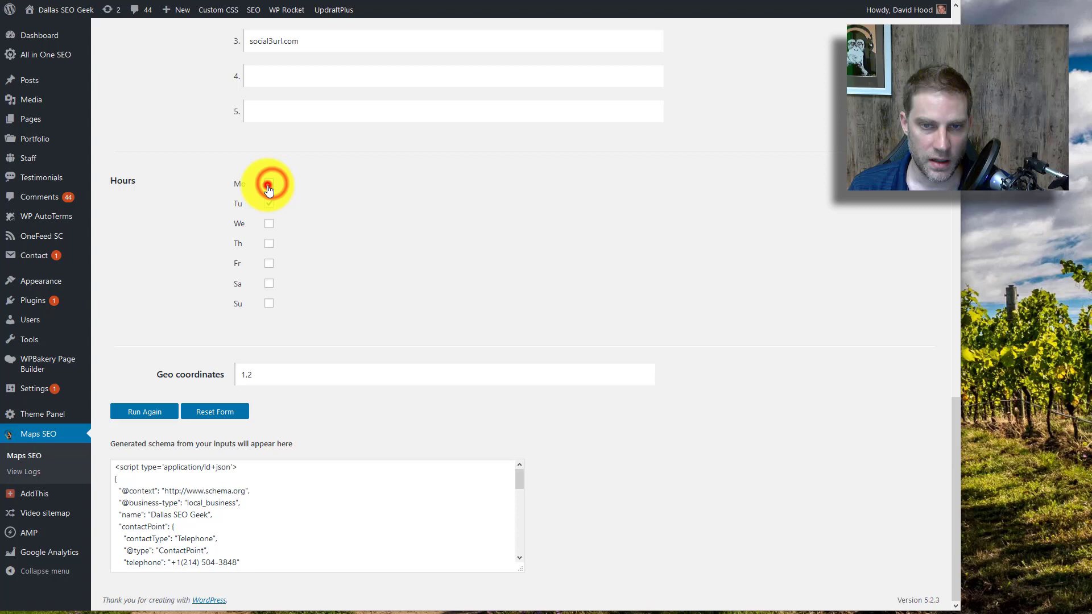
{"action": "left_click", "coordinate": [269, 183]}
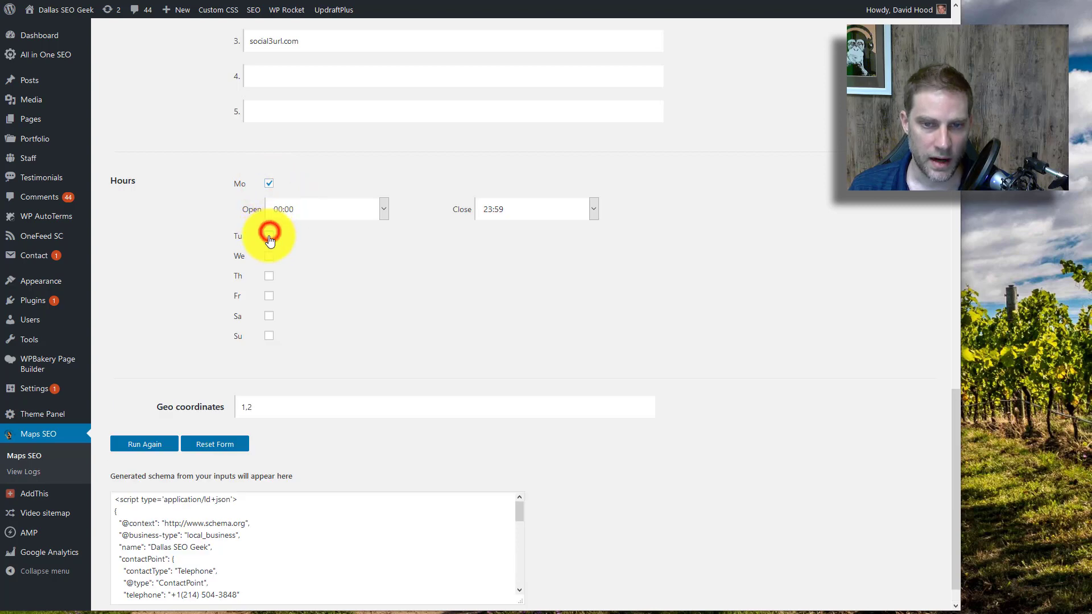
{"action": "scroll", "scroll_direction": "up", "scroll_amount": 3}
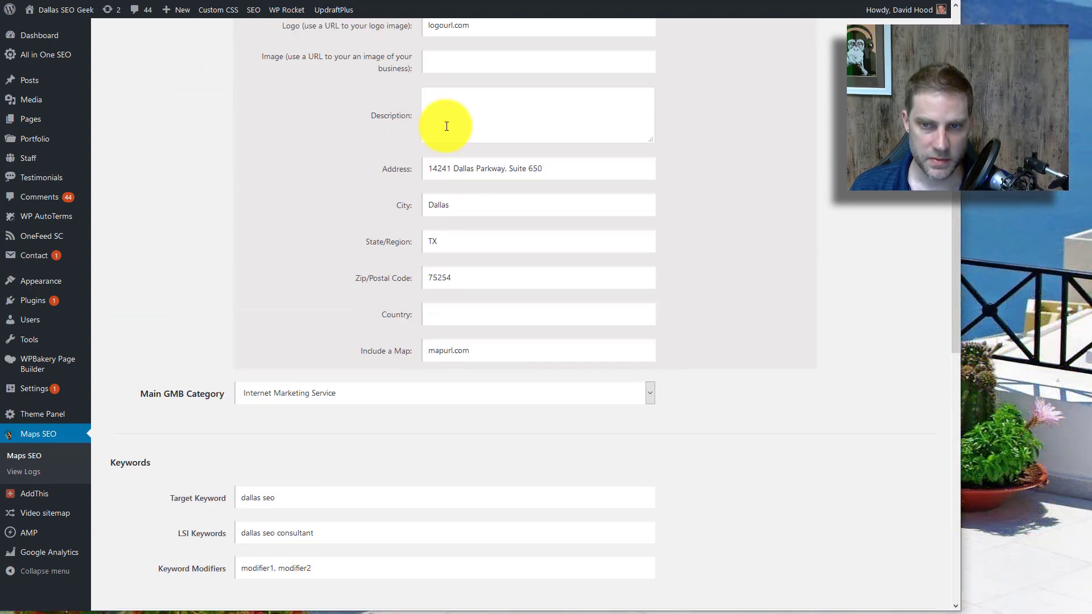
{"action": "scroll", "scroll_direction": "down", "scroll_amount": 3}
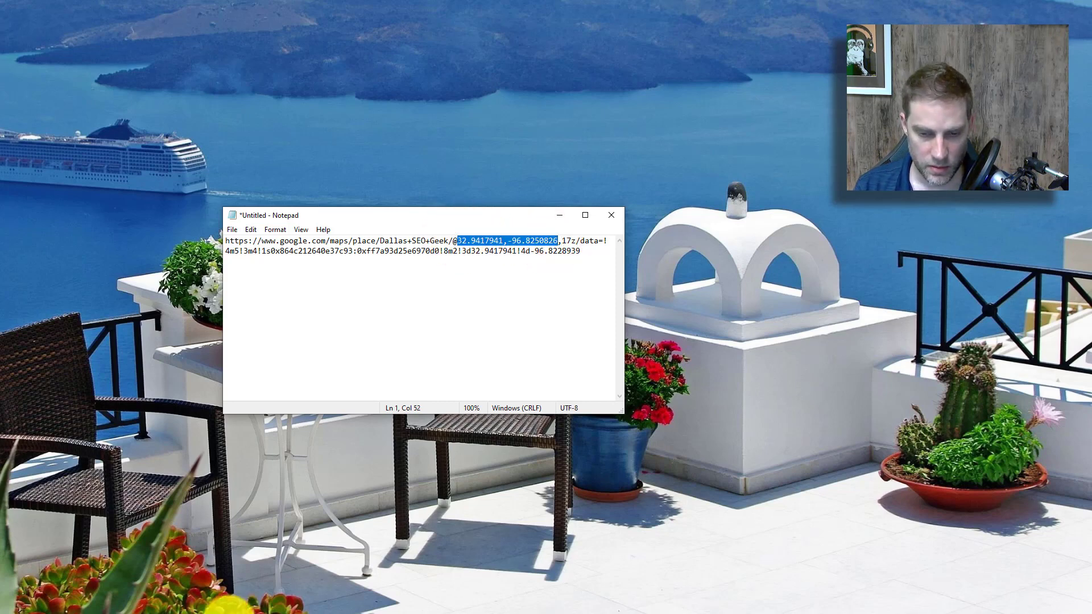
{"action": "mouse_move", "coordinate": [369, 589]}
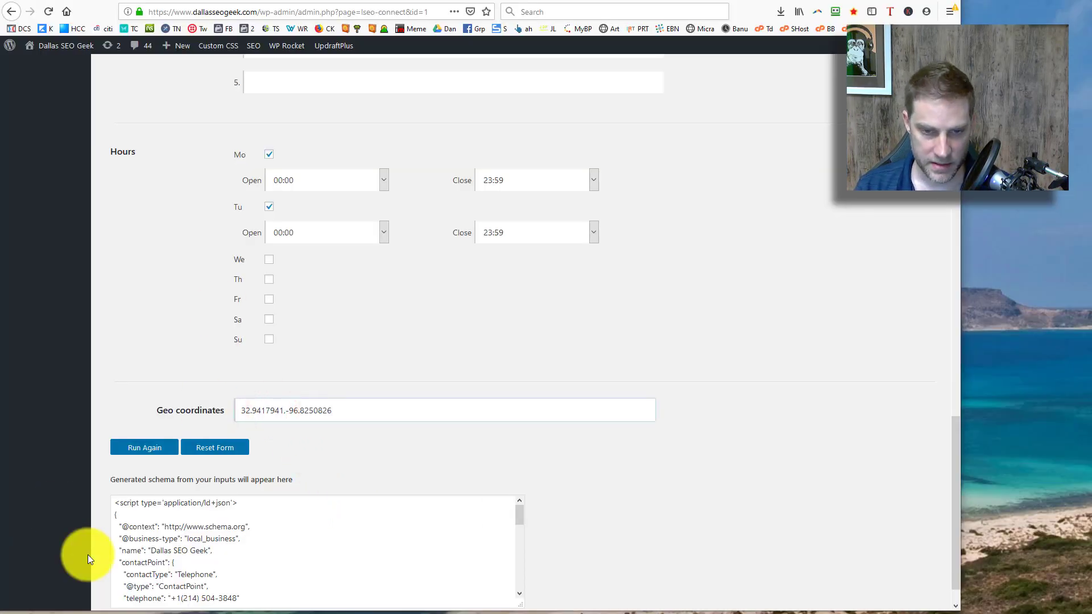
Run the analysis and review the generated schema and 37.5/100 score
{"action": "left_click", "coordinate": [144, 447]}
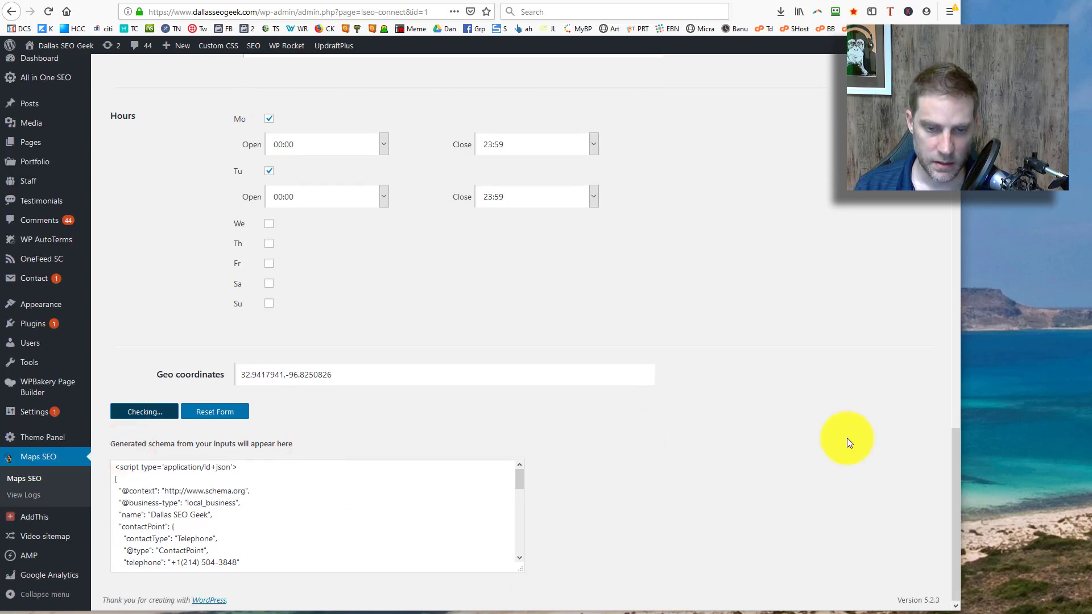
{"action": "mouse_move", "coordinate": [362, 292]}
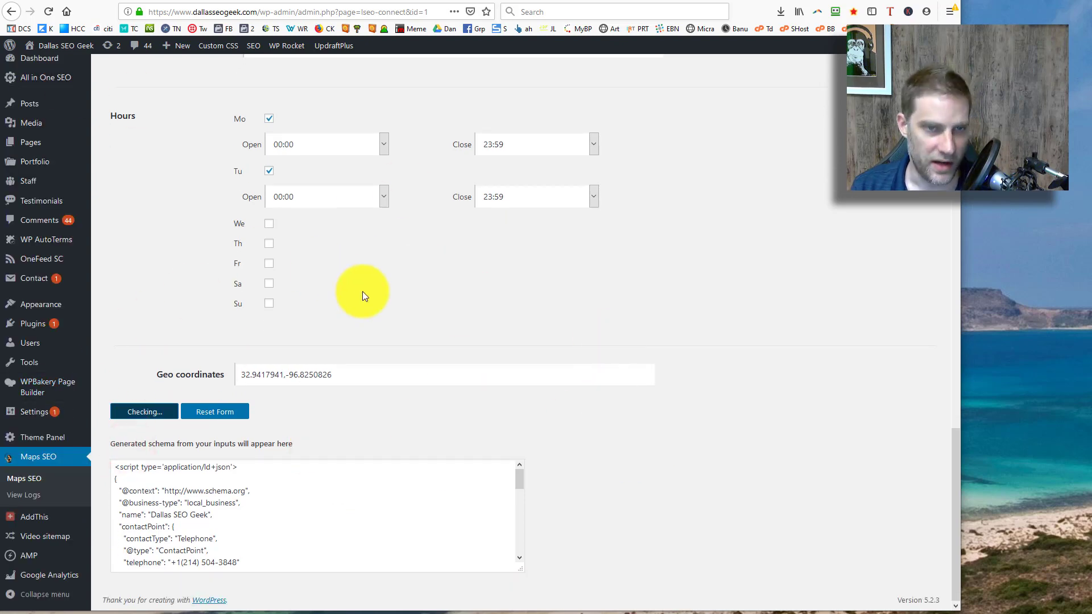
{"action": "scroll", "scroll_direction": "up", "scroll_amount": 3}
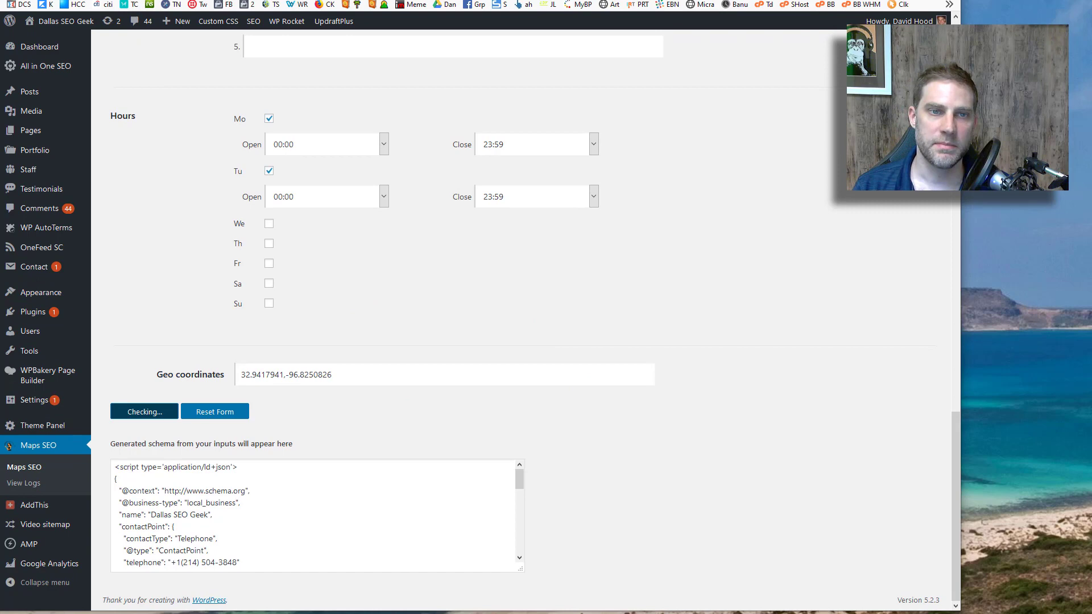
{"action": "left_click", "coordinate": [143, 411]}
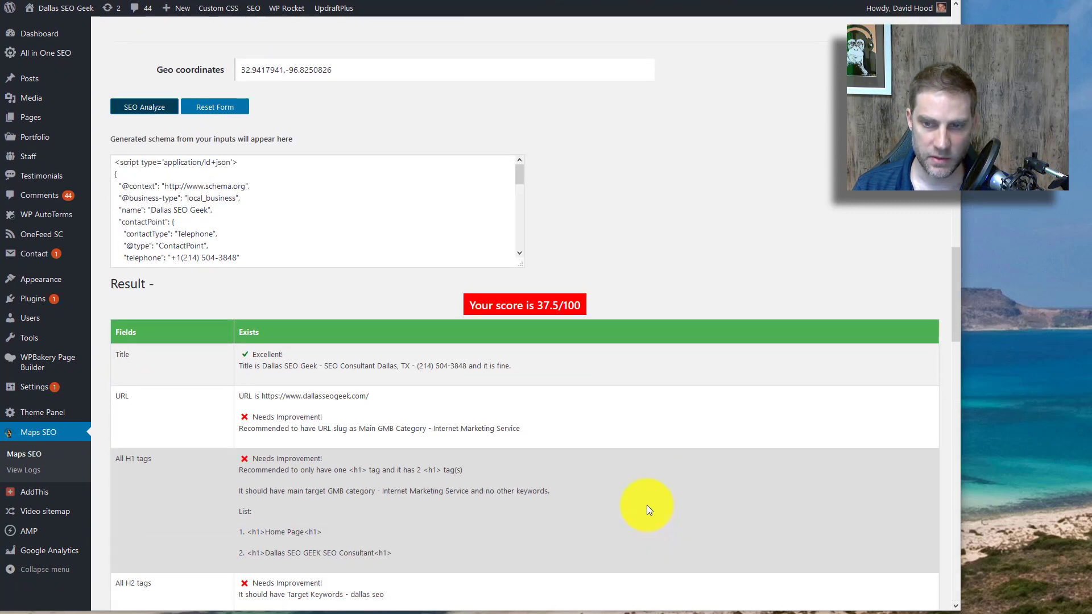
{"action": "mouse_move", "coordinate": [525, 330]}
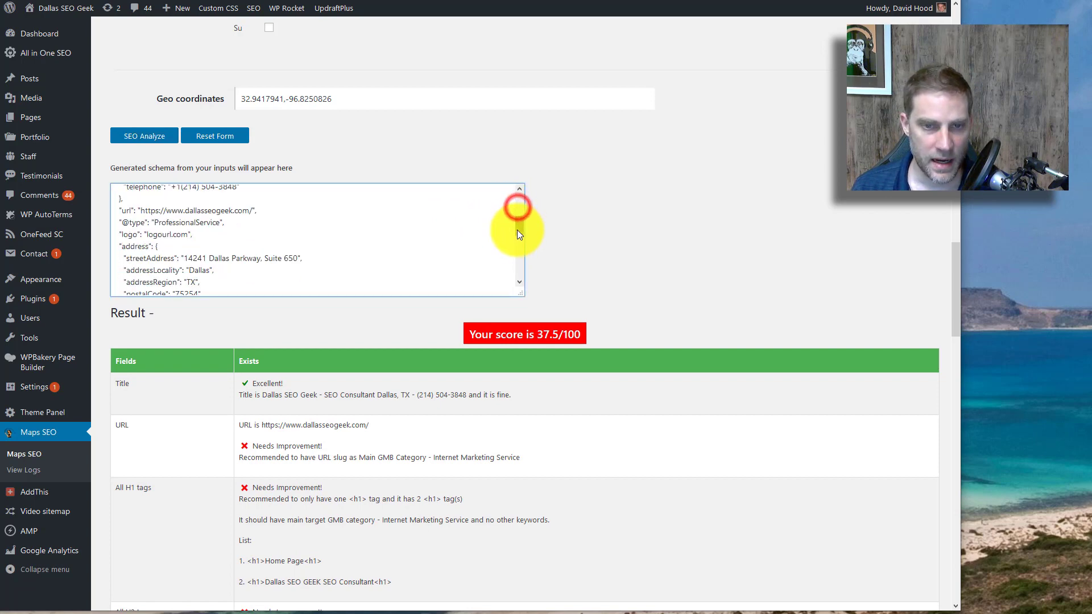
{"action": "scroll", "scroll_direction": "down", "scroll_amount": 3}
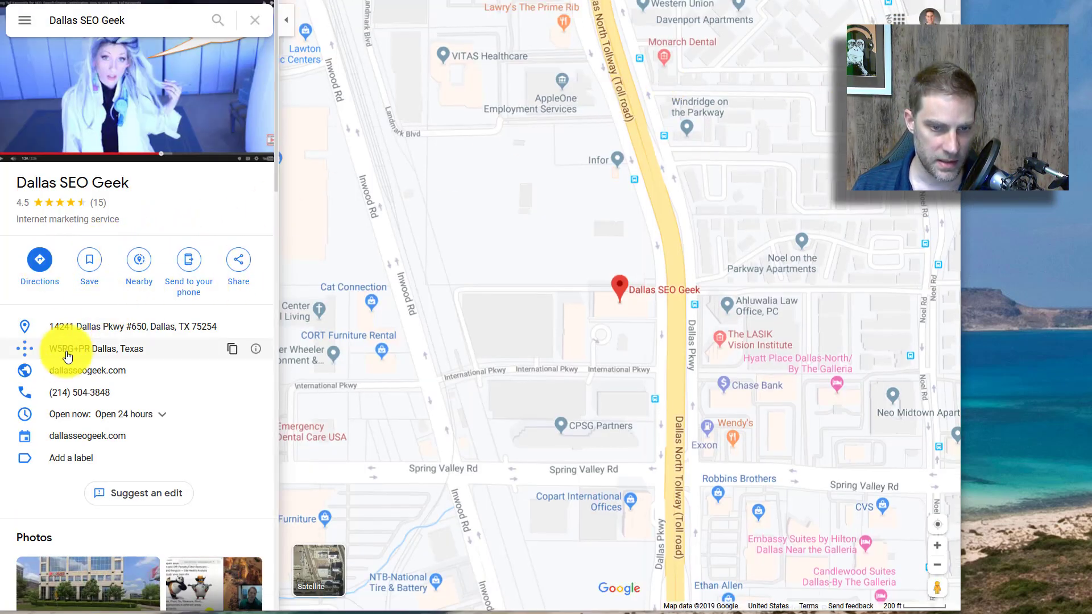
{"action": "mouse_move", "coordinate": [66, 376]}
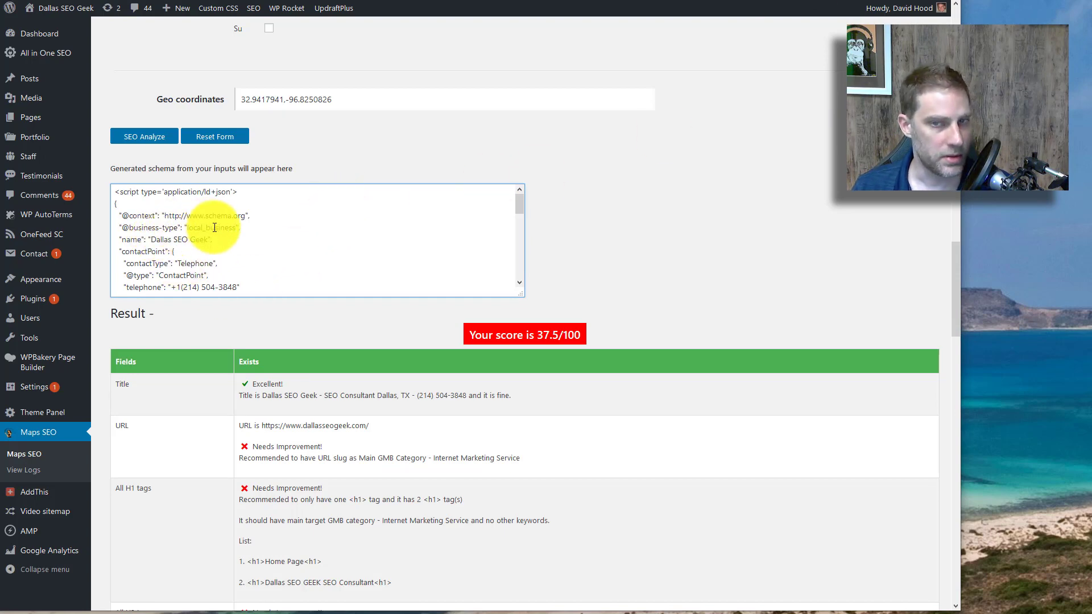
{"action": "scroll", "scroll_direction": "down", "scroll_amount": 3}
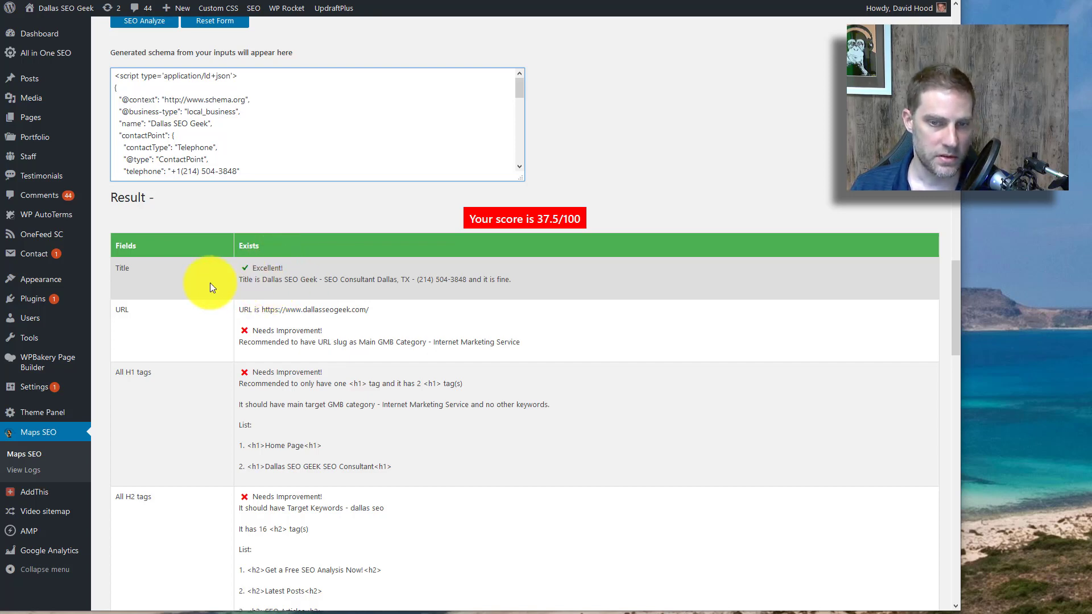
{"action": "mouse_move", "coordinate": [235, 272]}
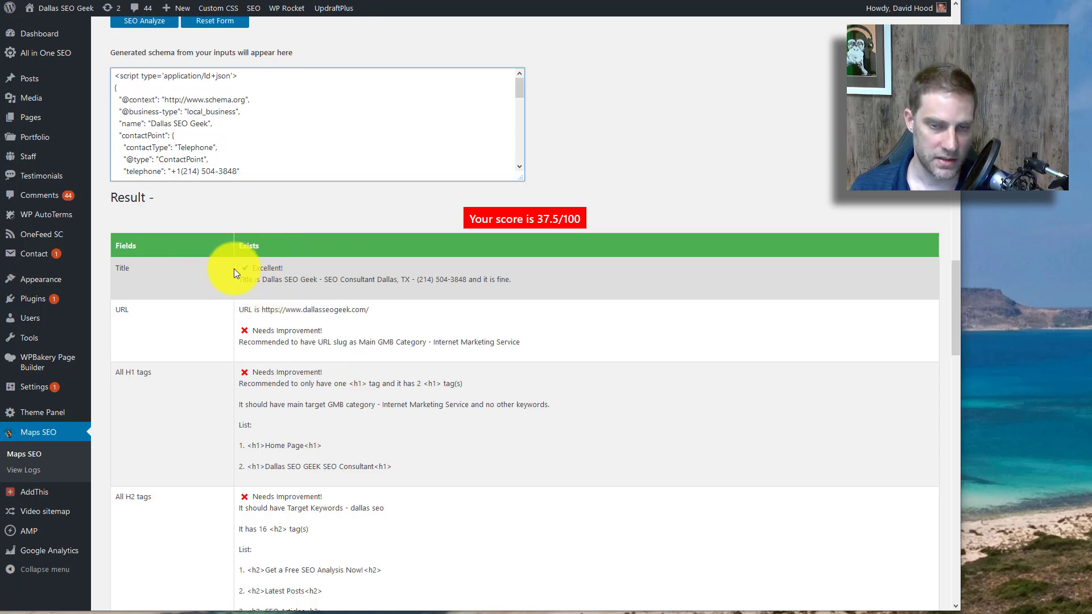
{"action": "mouse_move", "coordinate": [459, 288]}
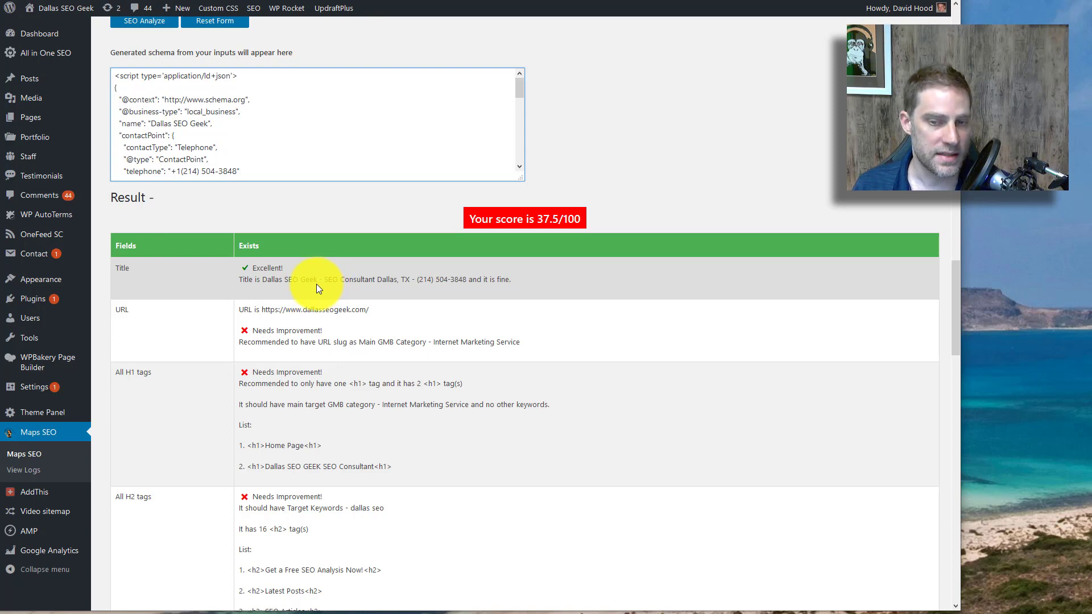
{"action": "scroll", "scroll_direction": "down", "scroll_amount": 3}
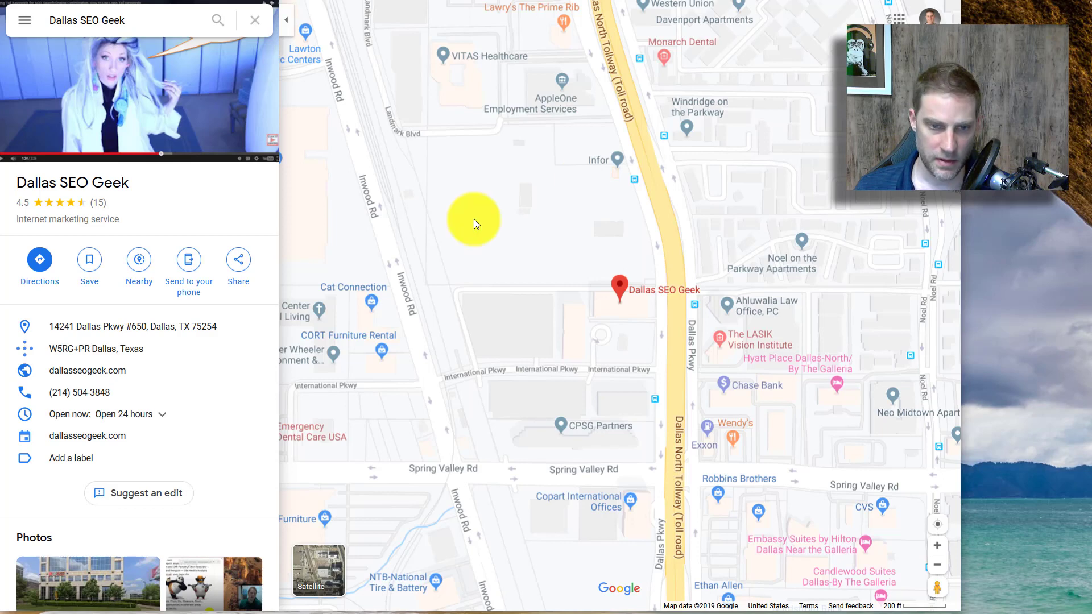
{"action": "mouse_move", "coordinate": [251, 211]}
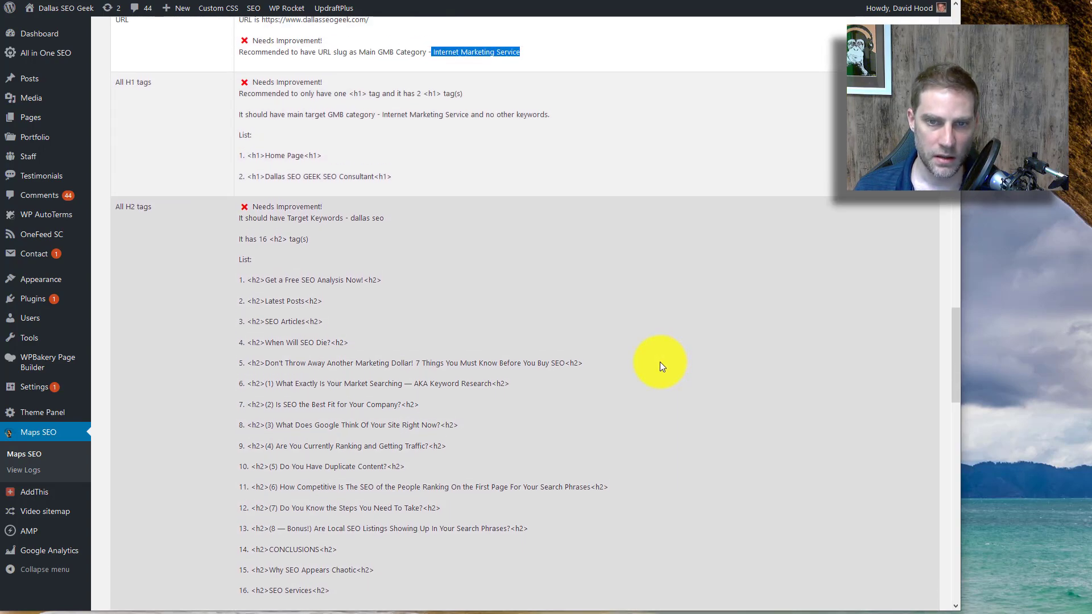
{"action": "scroll", "scroll_direction": "up", "scroll_amount": 3}
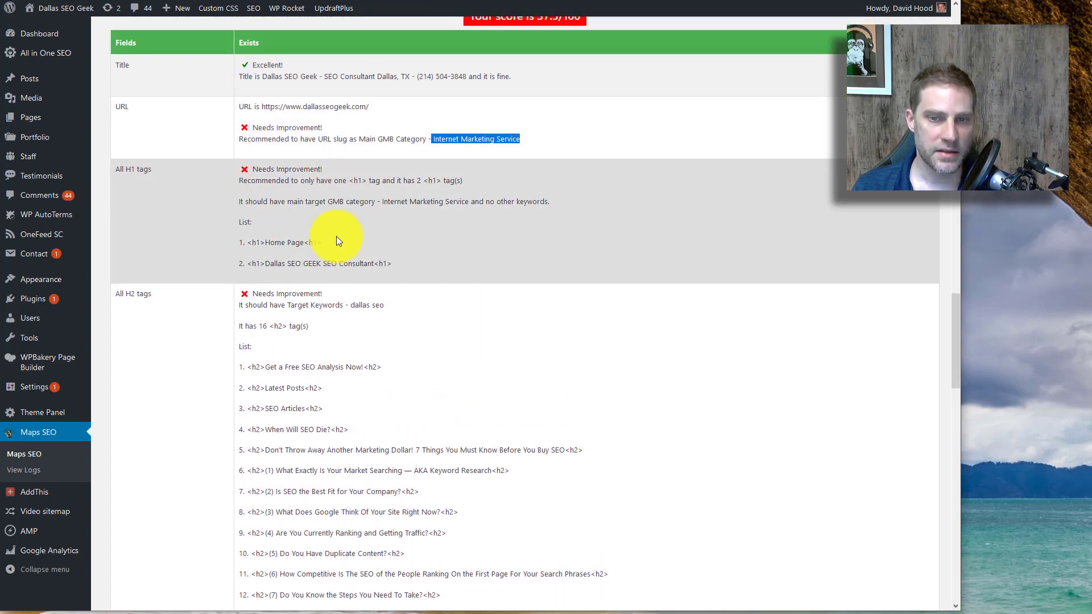
{"action": "scroll", "scroll_direction": "down", "scroll_amount": 3}
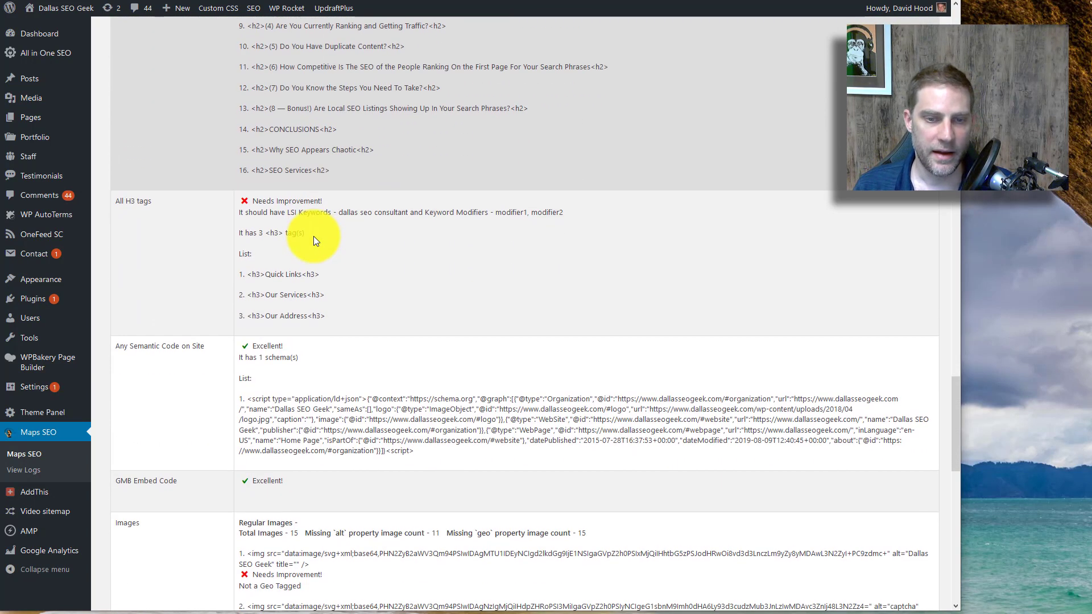
{"action": "scroll", "scroll_direction": "down", "scroll_amount": 3}
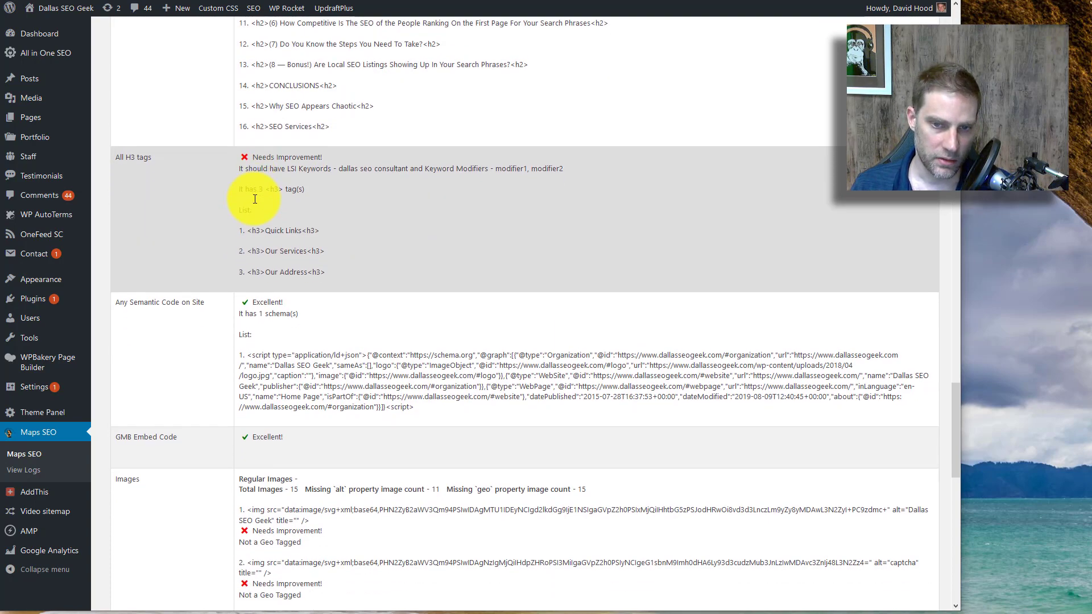
{"action": "scroll", "scroll_direction": "up", "scroll_amount": 3}
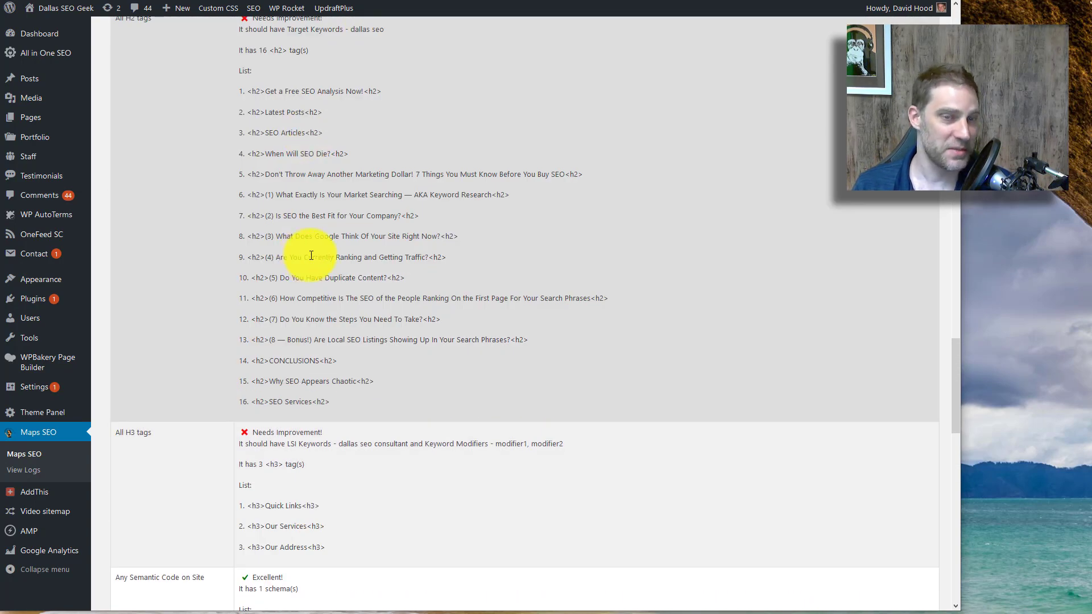
{"action": "scroll", "scroll_direction": "down", "scroll_amount": 3}
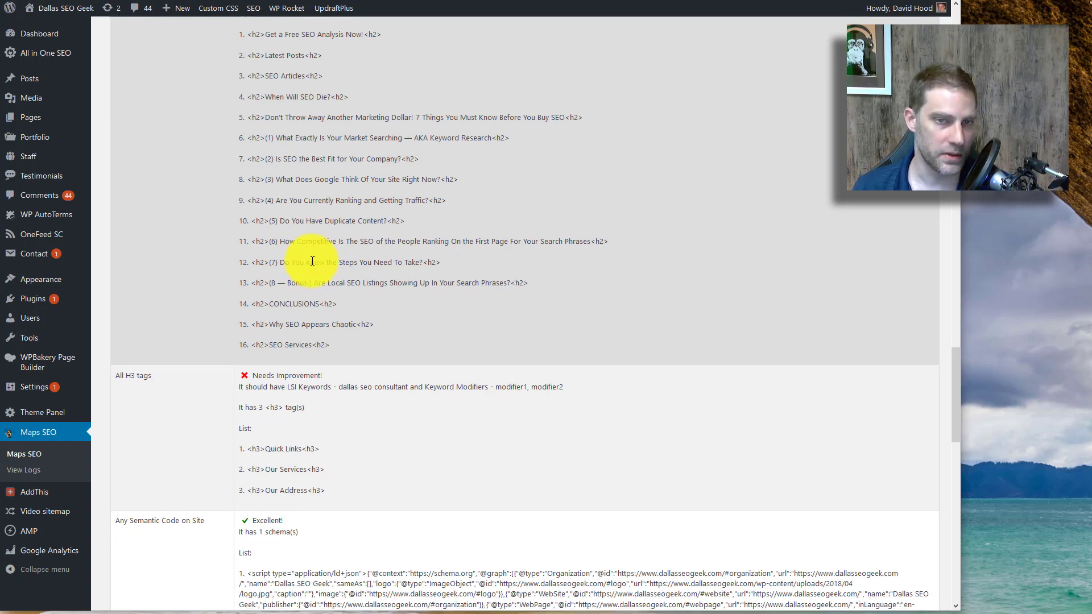
{"action": "scroll", "scroll_direction": "down", "scroll_amount": 3}
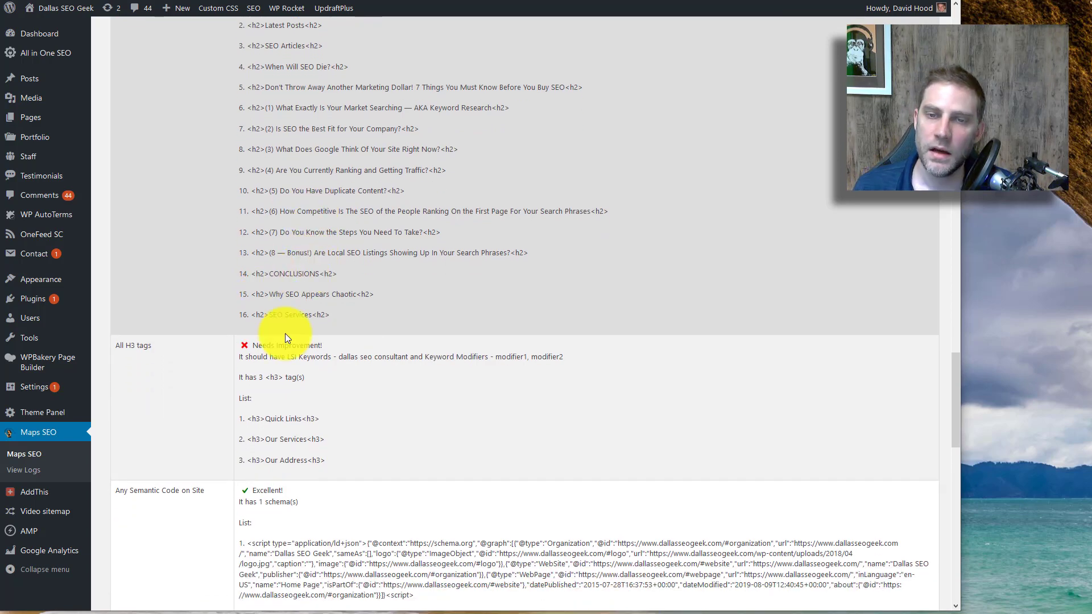
{"action": "scroll", "scroll_direction": "down", "scroll_amount": 3}
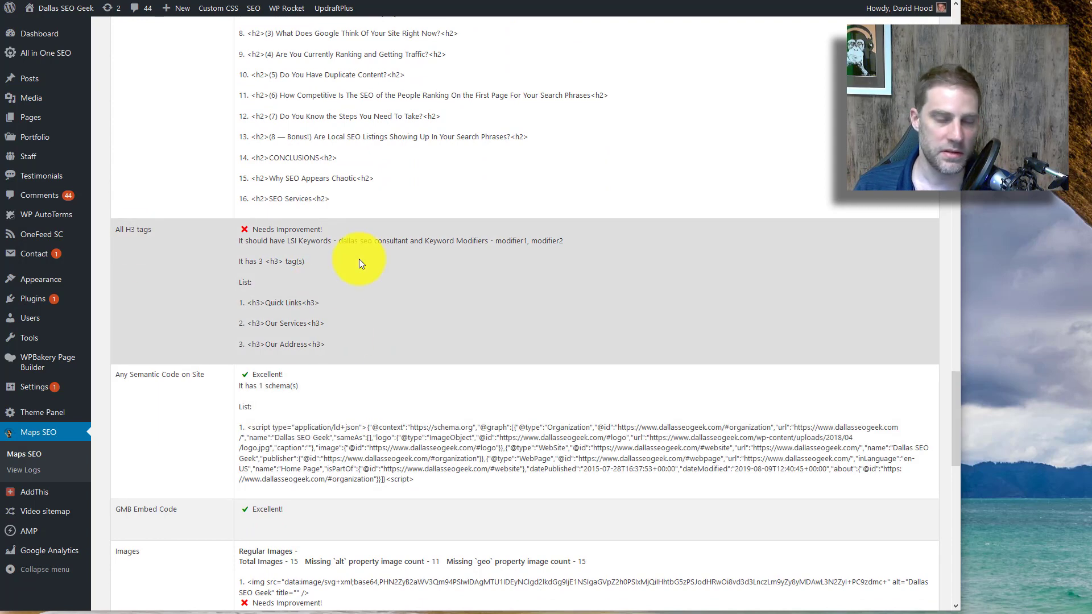
{"action": "scroll", "scroll_direction": "down", "scroll_amount": 3}
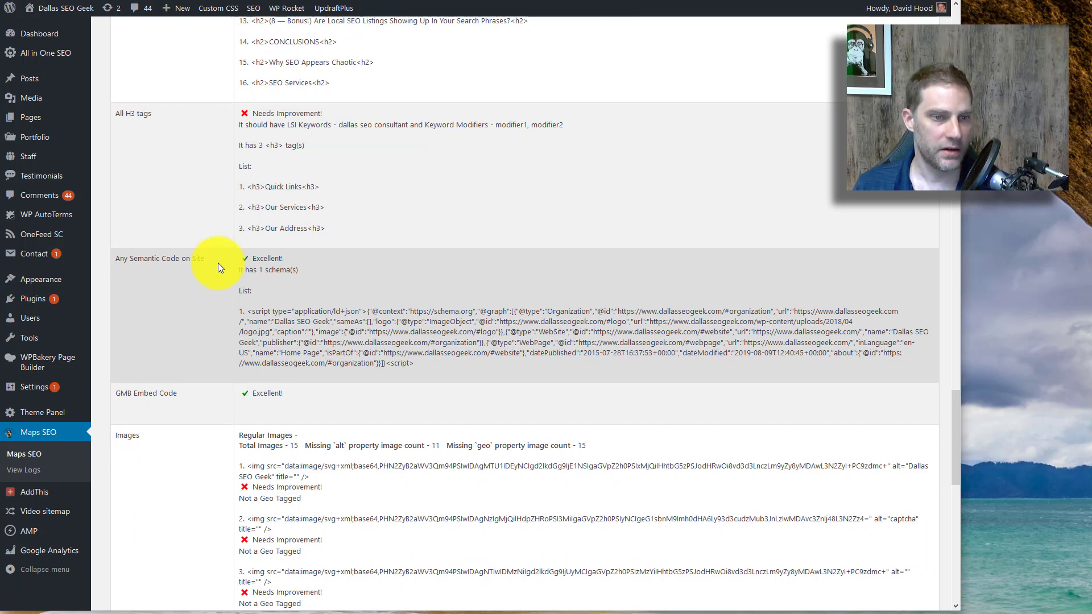
{"action": "scroll", "scroll_direction": "down", "scroll_amount": 3}
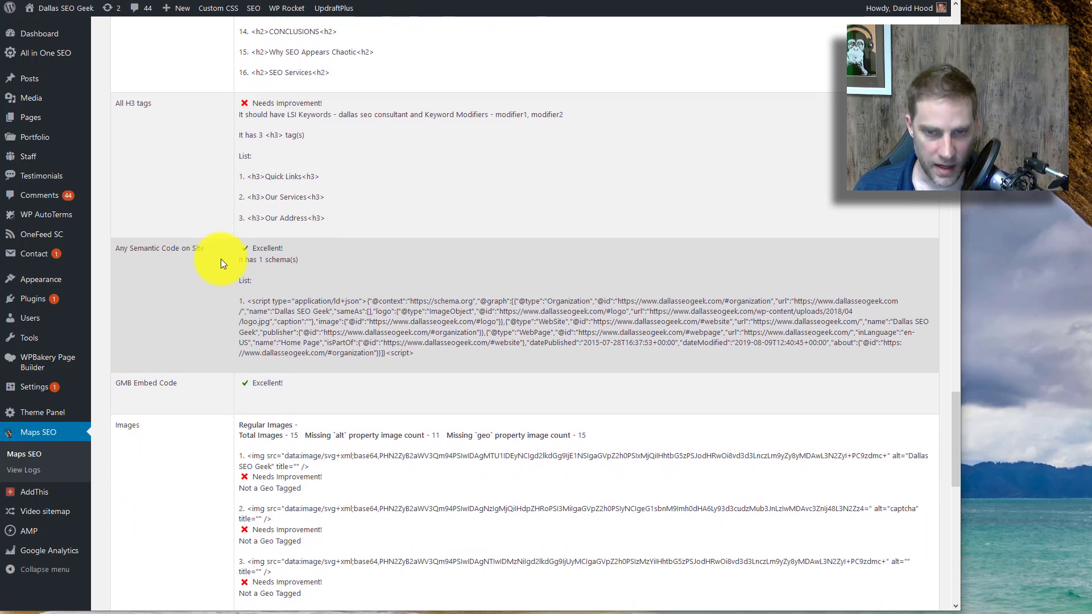
{"action": "scroll", "scroll_direction": "up", "scroll_amount": 3}
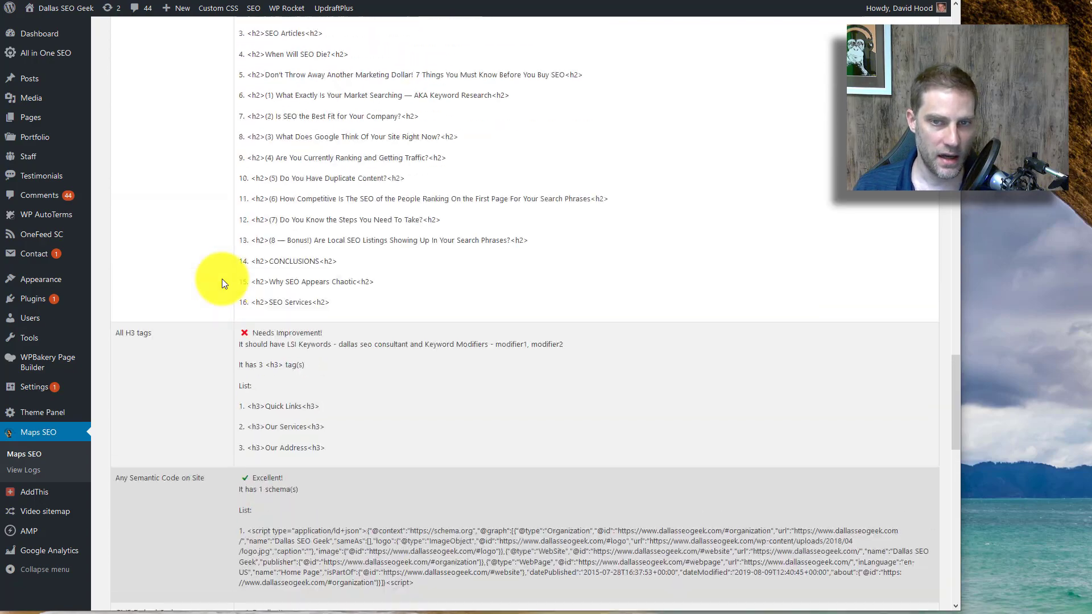
{"action": "scroll", "scroll_direction": "up", "scroll_amount": 3}
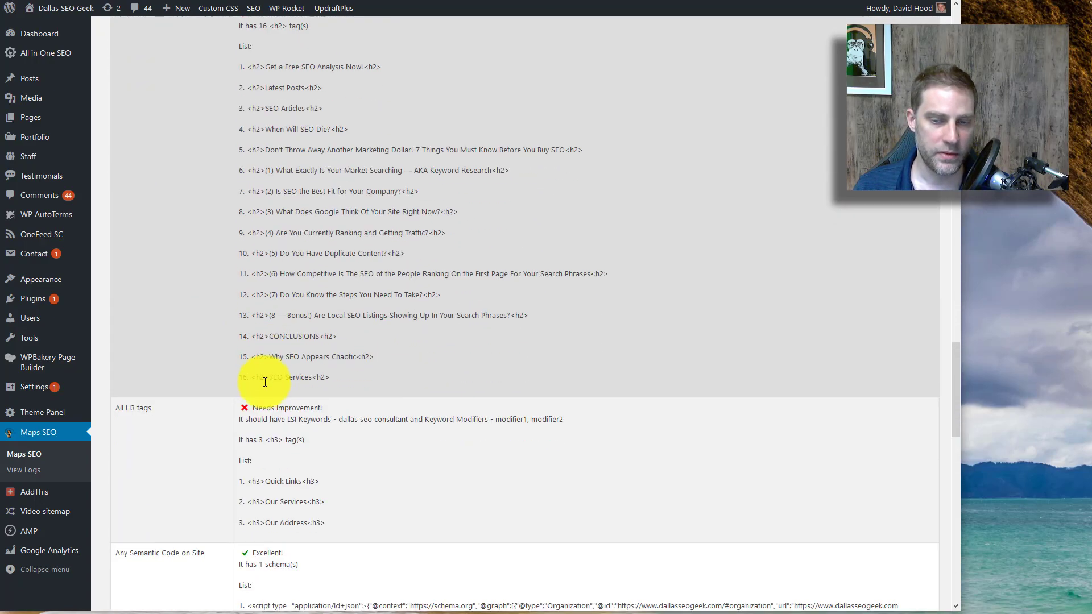
{"action": "scroll", "scroll_direction": "down", "scroll_amount": 3}
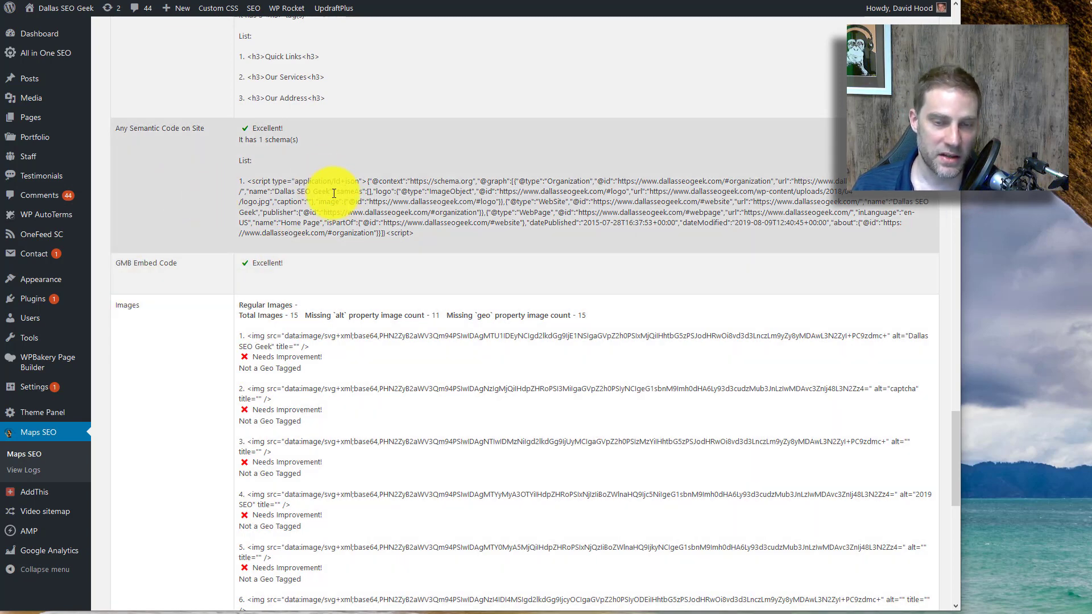
{"action": "scroll", "scroll_direction": "down", "scroll_amount": 3}
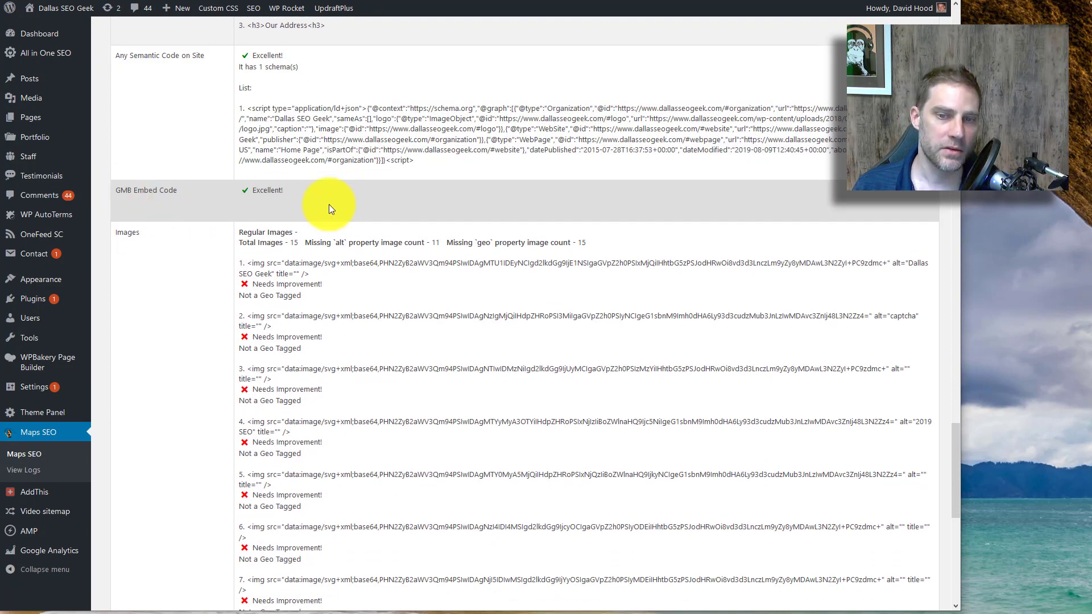
{"action": "mouse_move", "coordinate": [314, 195]}
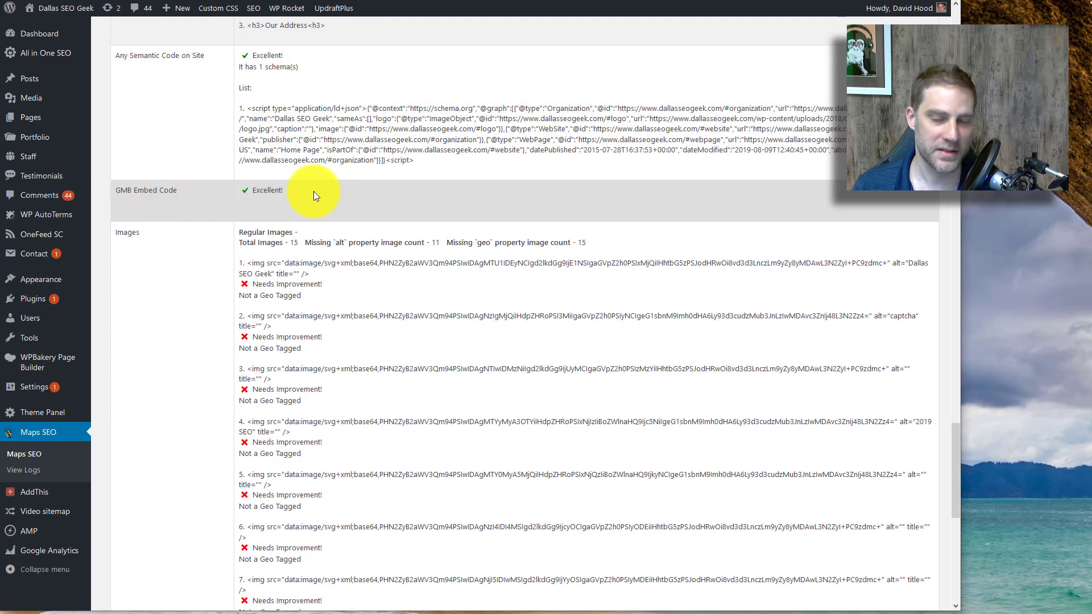
{"action": "double_click", "coordinate": [267, 190]}
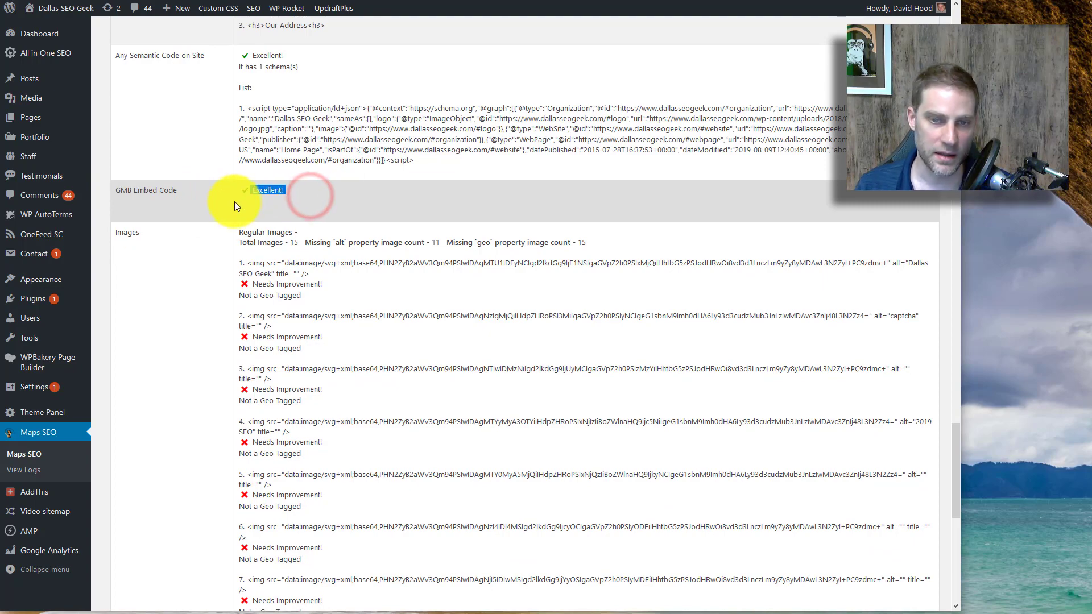
{"action": "scroll", "scroll_direction": "down", "scroll_amount": 3}
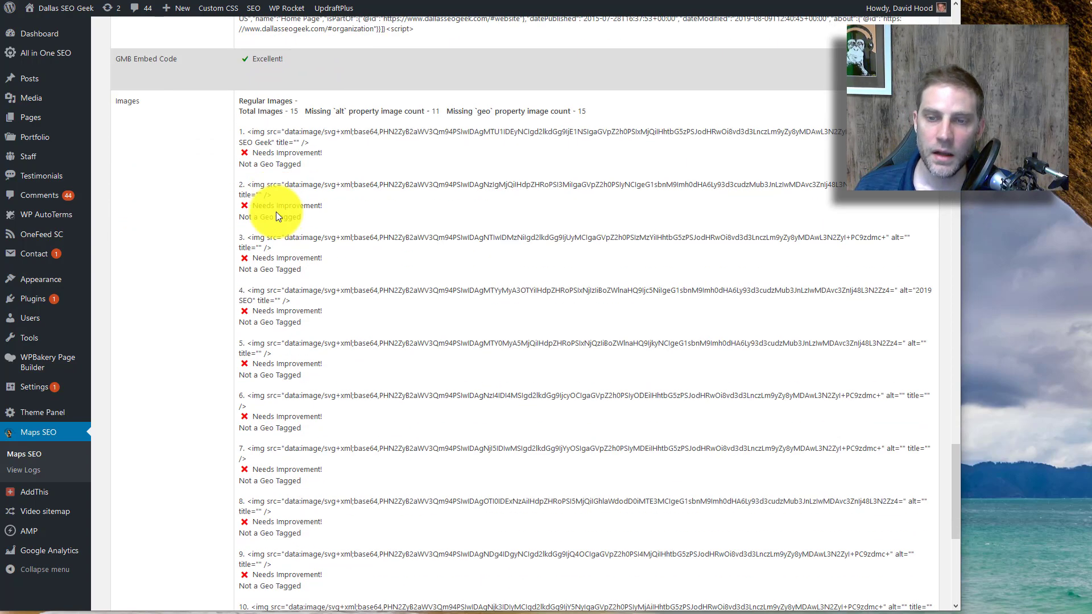
{"action": "scroll", "scroll_direction": "down", "scroll_amount": 3}
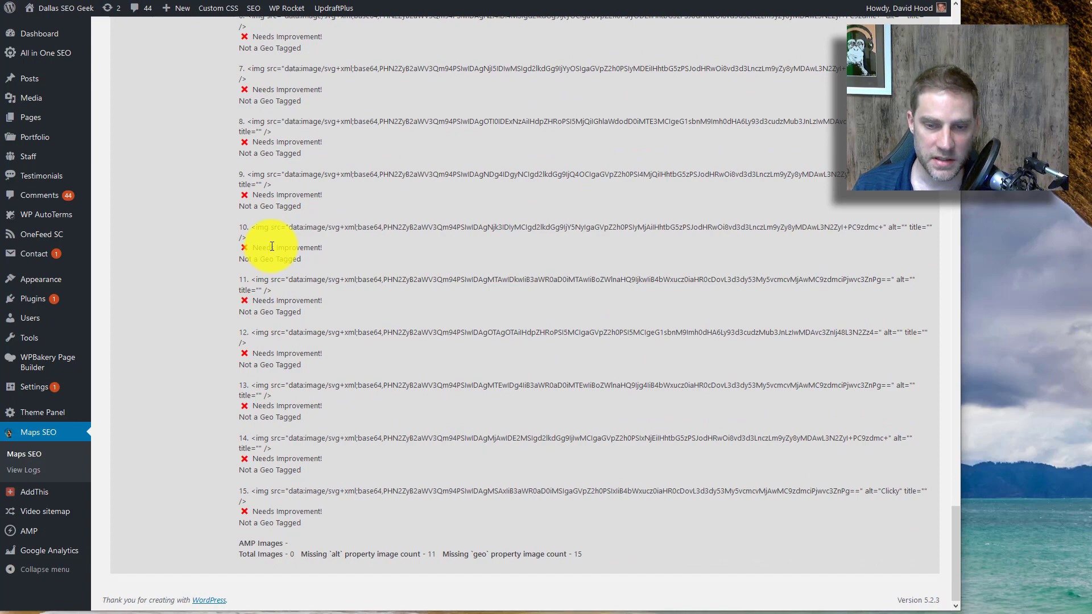
{"action": "scroll", "scroll_direction": "up", "scroll_amount": 3}
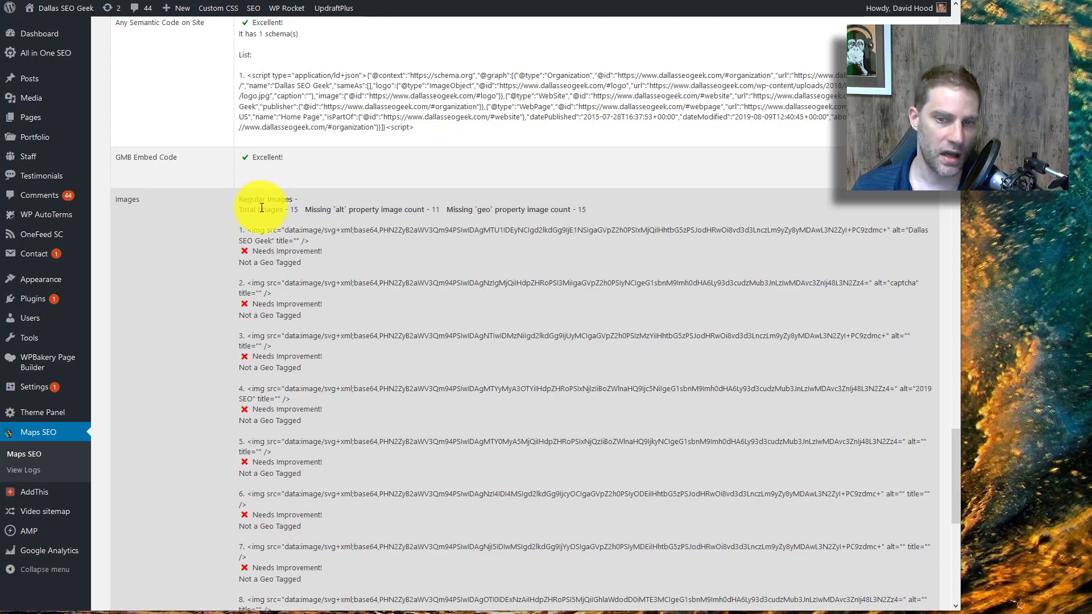
{"action": "scroll", "scroll_direction": "up", "scroll_amount": 3}
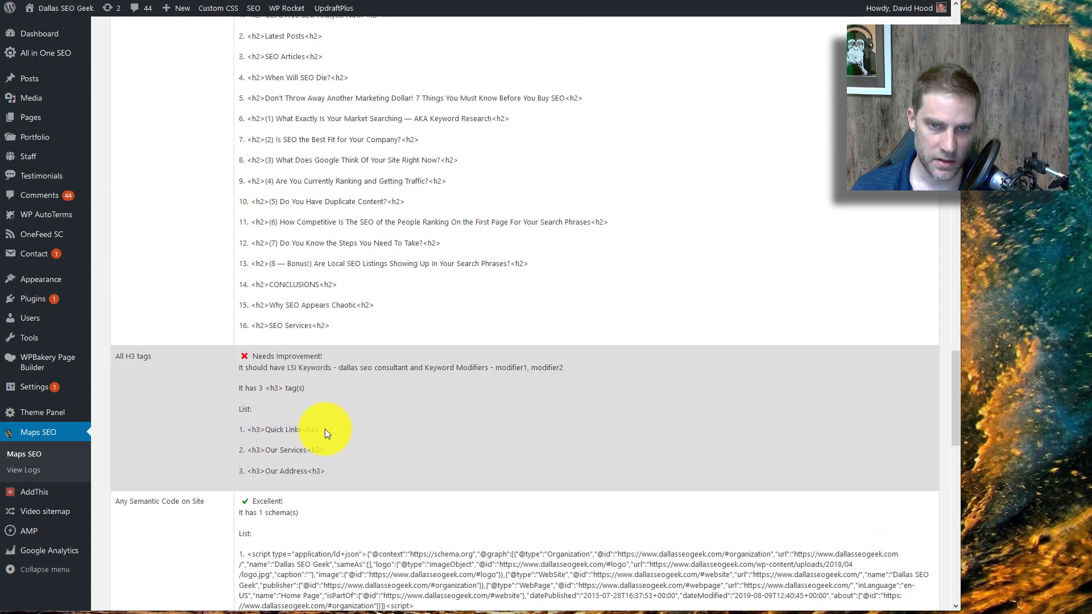
{"action": "scroll", "scroll_direction": "down", "scroll_amount": 3}
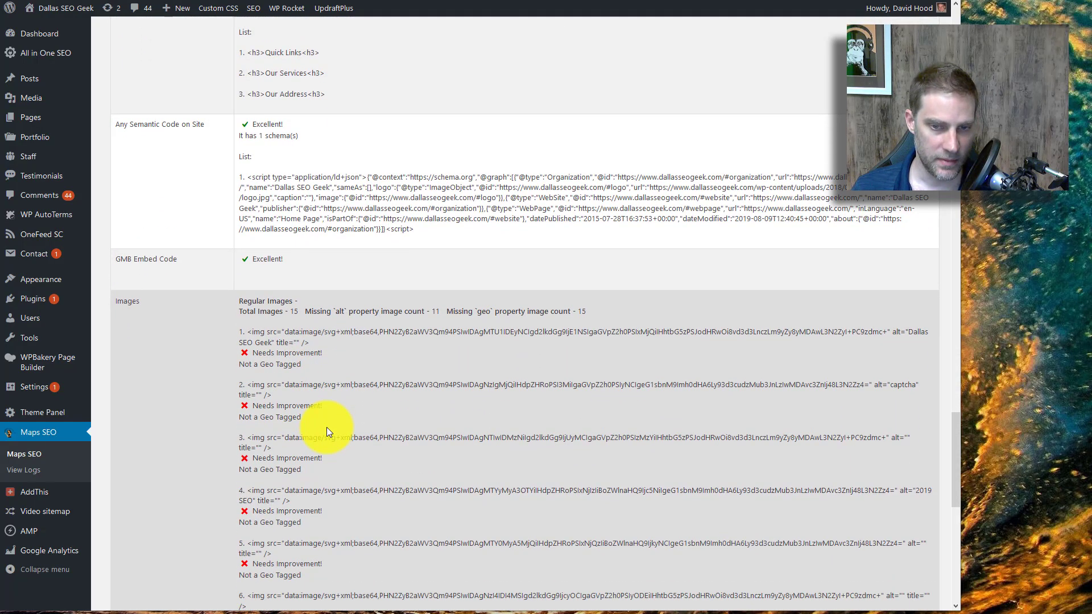
{"action": "mouse_move", "coordinate": [252, 306]}
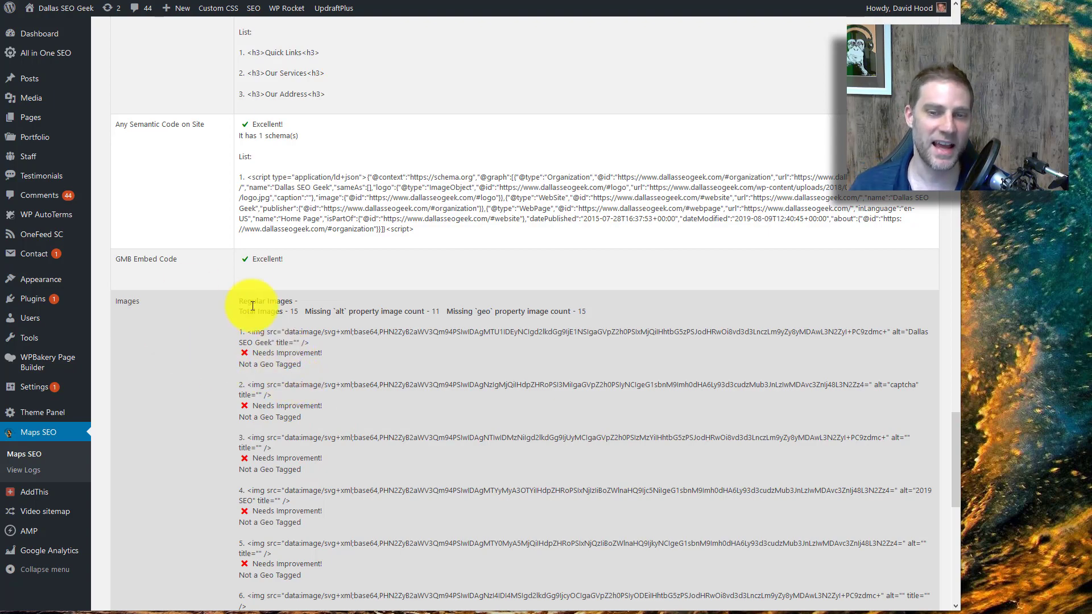
{"action": "scroll", "scroll_direction": "up", "scroll_amount": 3}
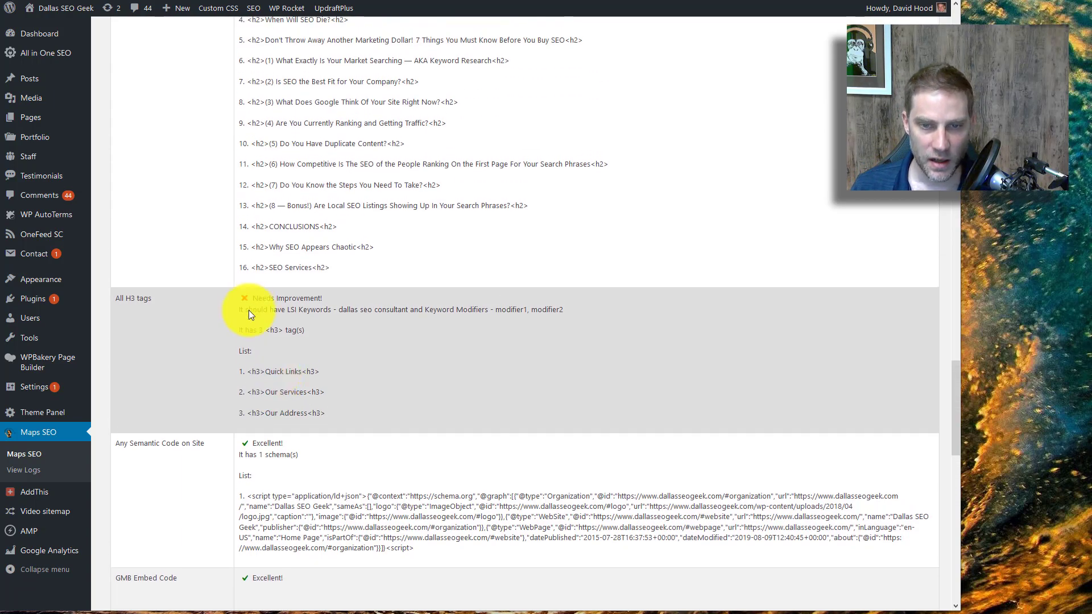
{"action": "scroll", "scroll_direction": "up", "scroll_amount": 3}
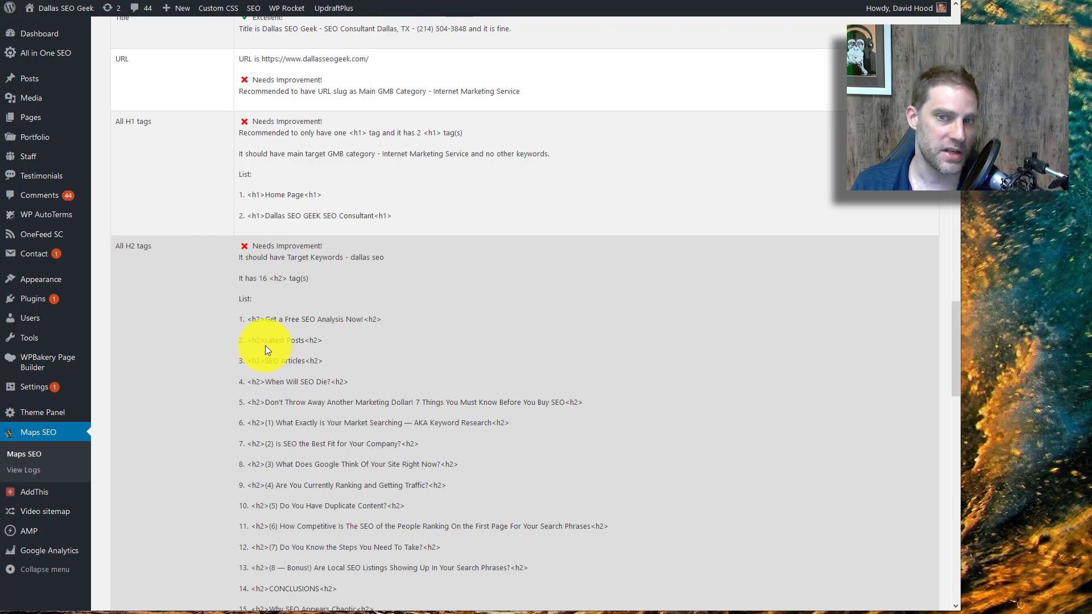
{"action": "scroll", "scroll_direction": "down", "scroll_amount": 3}
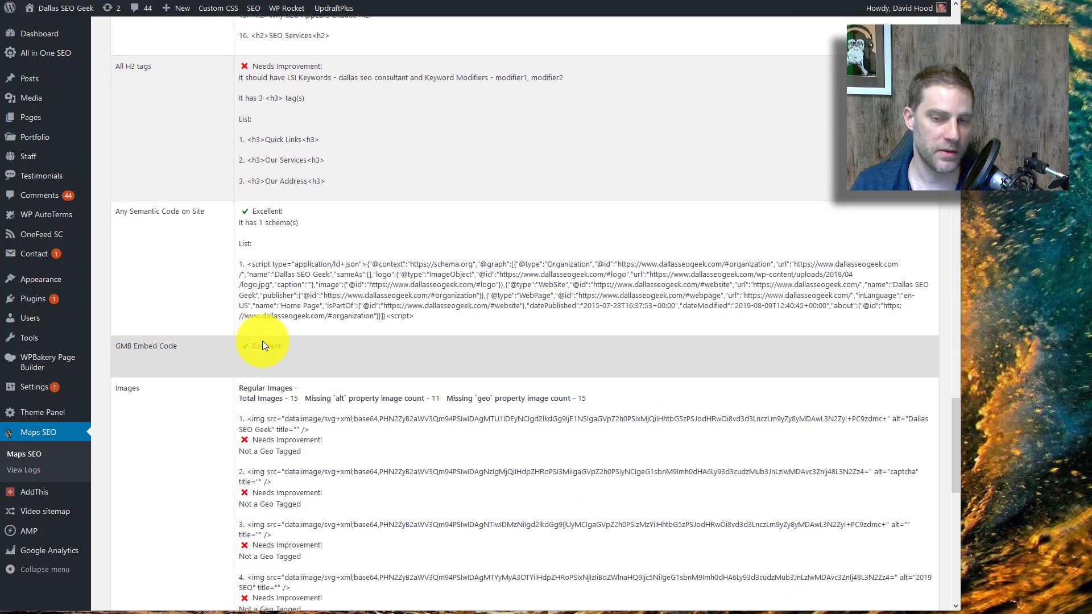
{"action": "scroll", "scroll_direction": "down", "scroll_amount": 3}
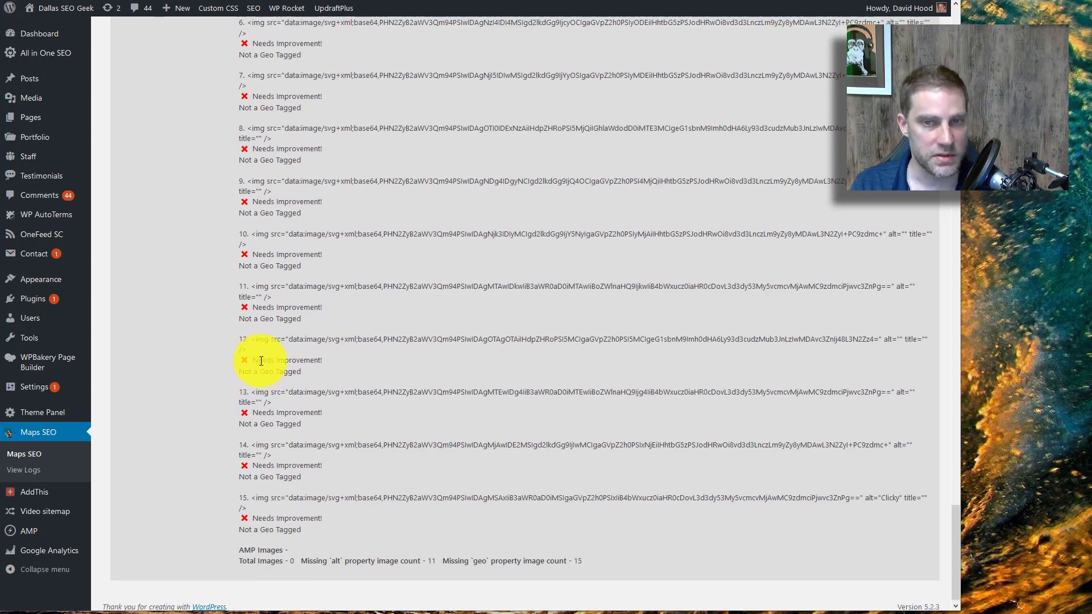
{"action": "scroll", "scroll_direction": "up", "scroll_amount": 3}
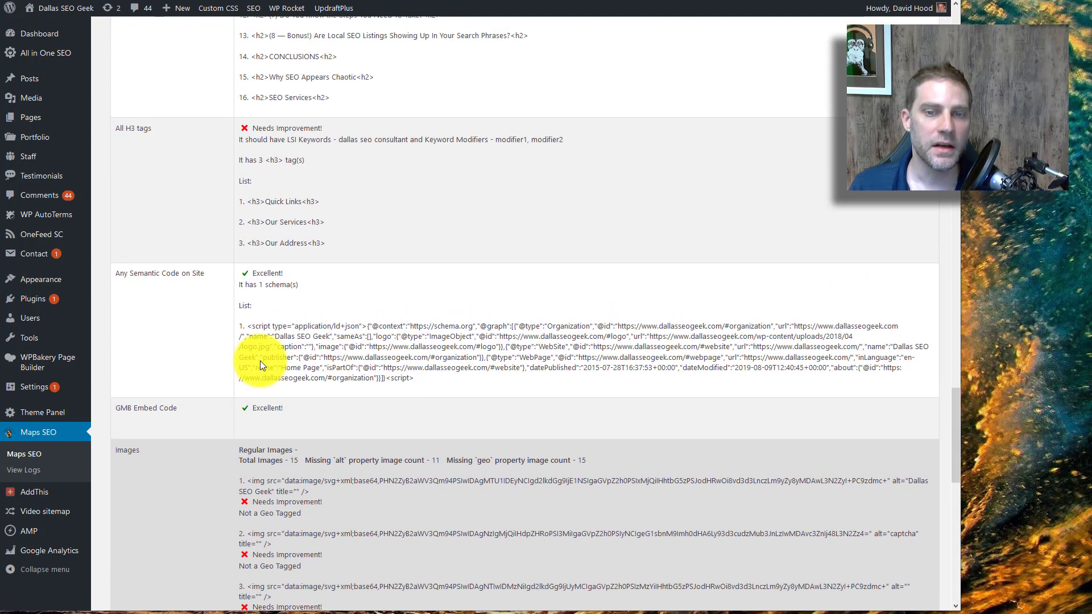
{"action": "scroll", "scroll_direction": "up", "scroll_amount": 3}
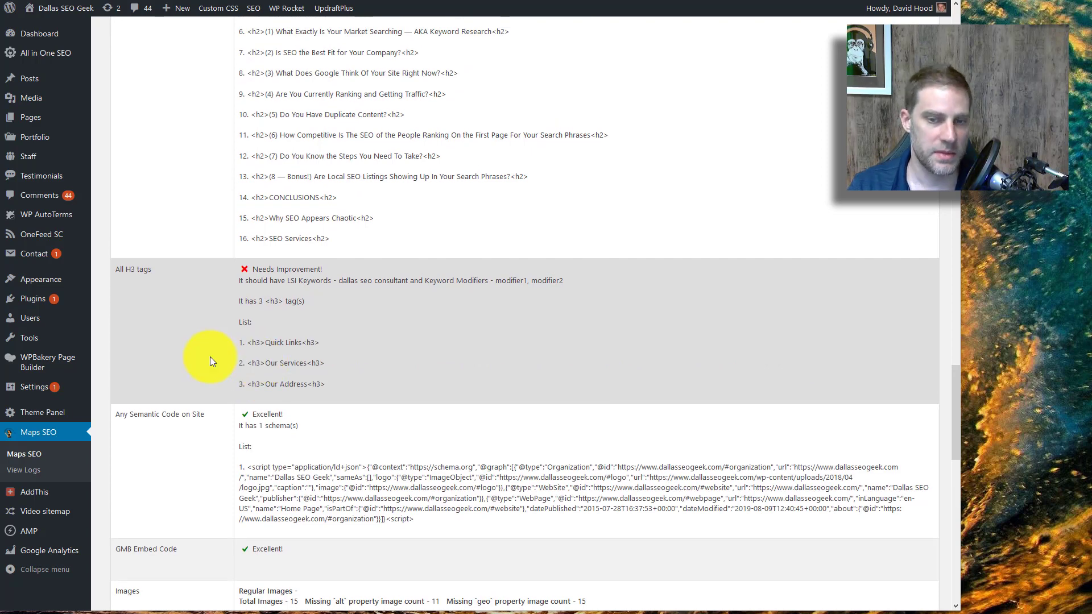
{"action": "scroll", "scroll_direction": "down", "scroll_amount": 3}
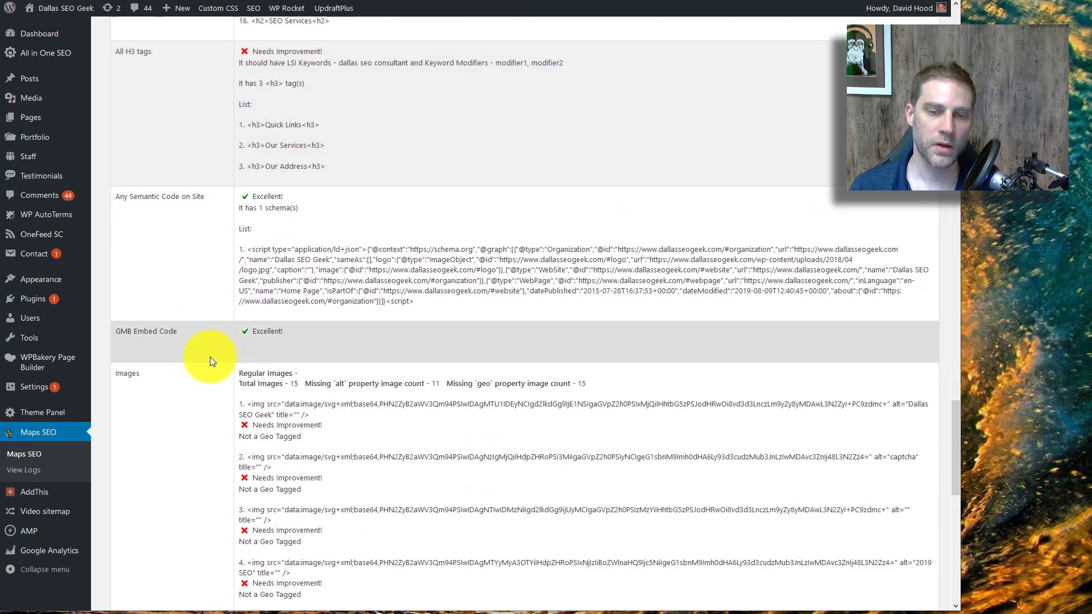
{"action": "scroll", "scroll_direction": "up", "scroll_amount": 3}
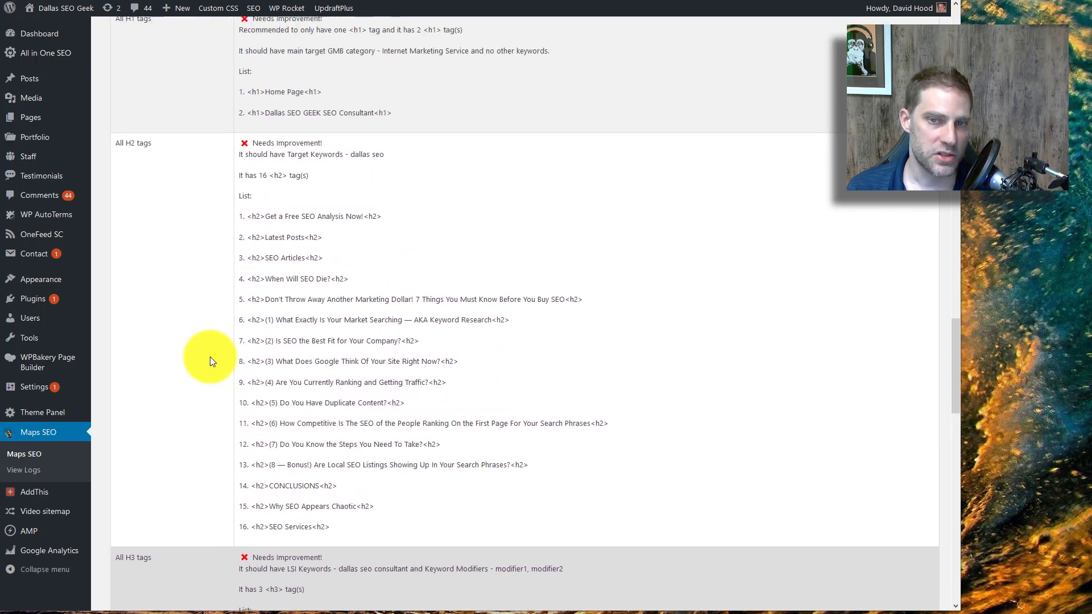
{"action": "scroll", "scroll_direction": "up", "scroll_amount": 3}
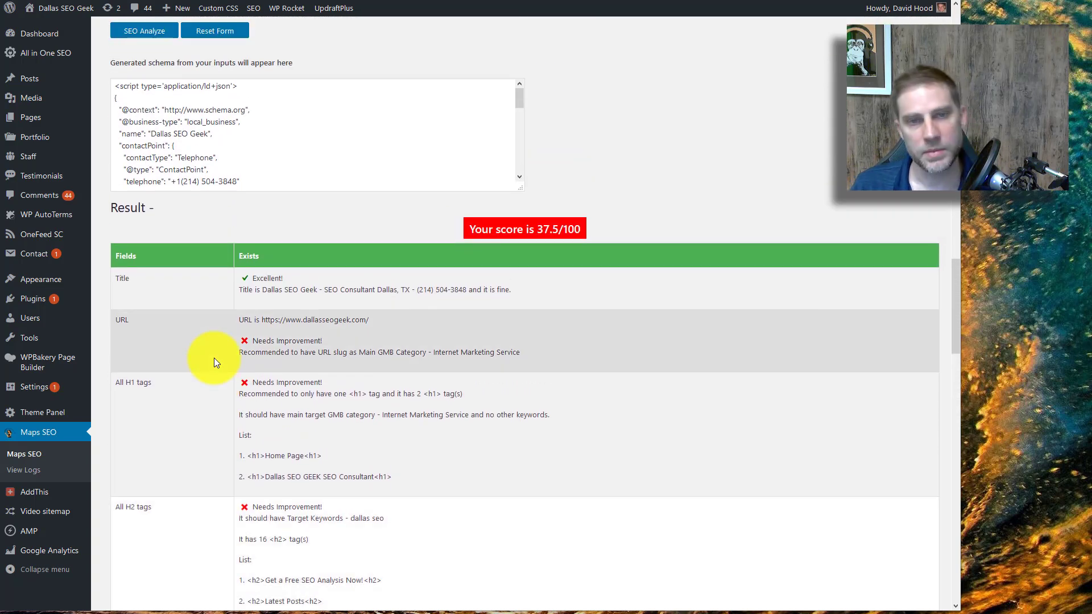
{"action": "scroll", "scroll_direction": "up", "scroll_amount": 3}
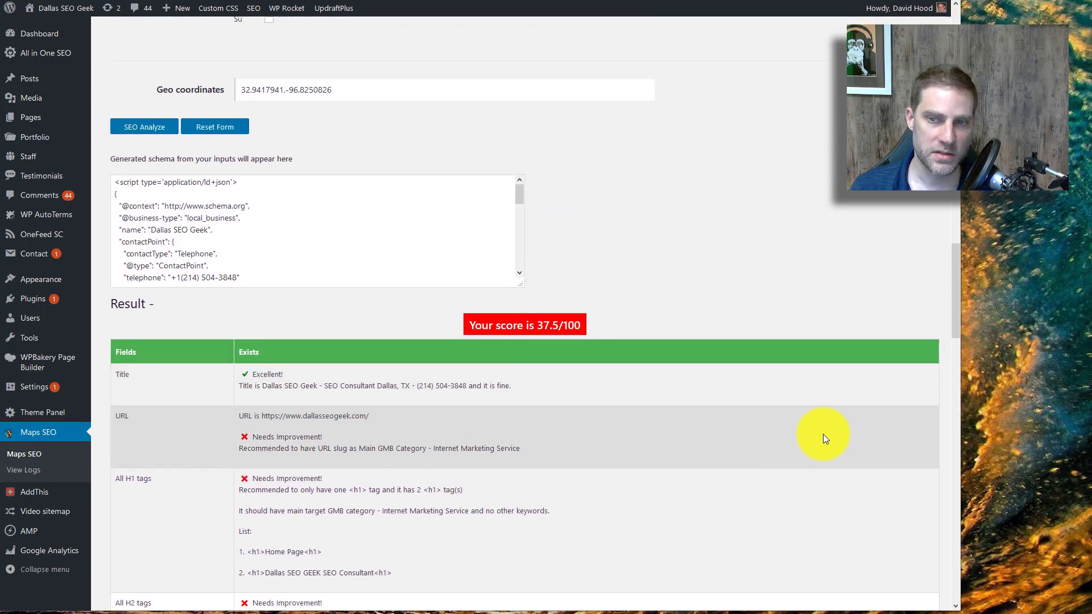
{"action": "scroll", "scroll_direction": "up", "scroll_amount": 3}
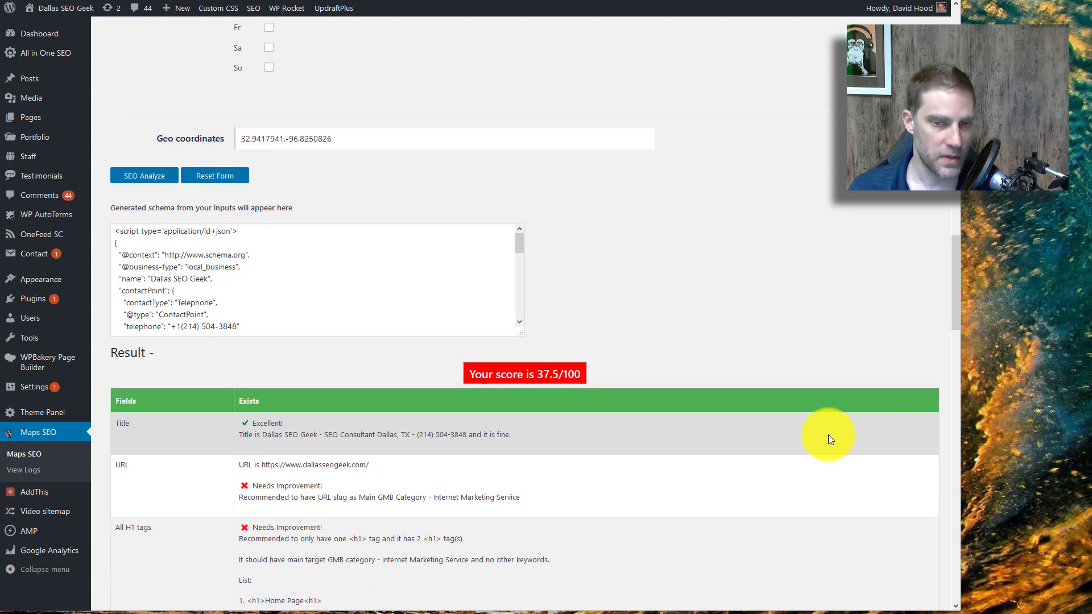
{"action": "scroll", "scroll_direction": "up", "scroll_amount": 3}
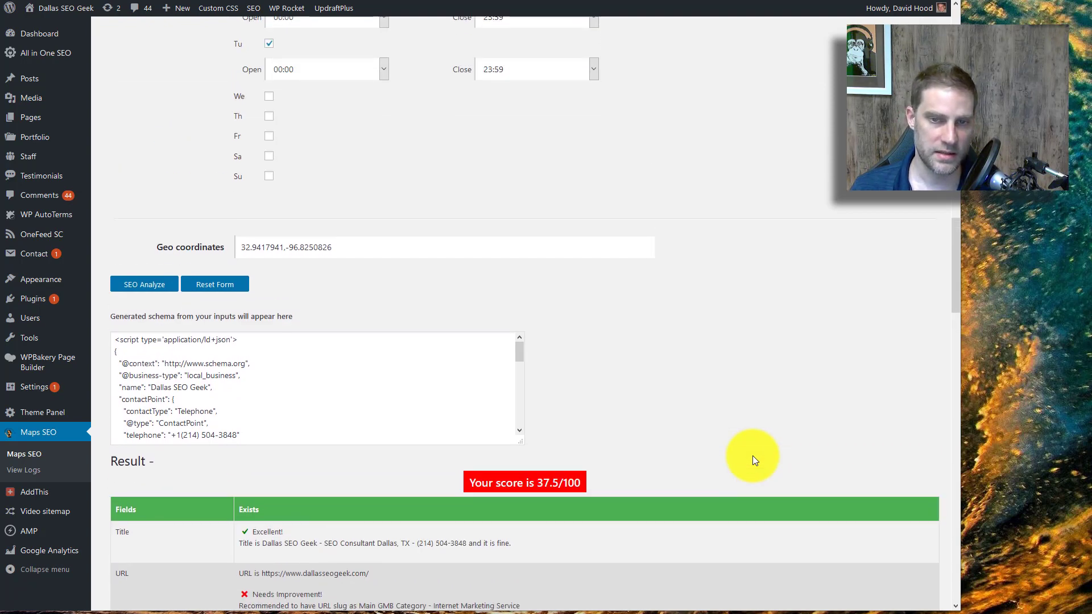
{"action": "scroll", "scroll_direction": "up", "scroll_amount": 3}
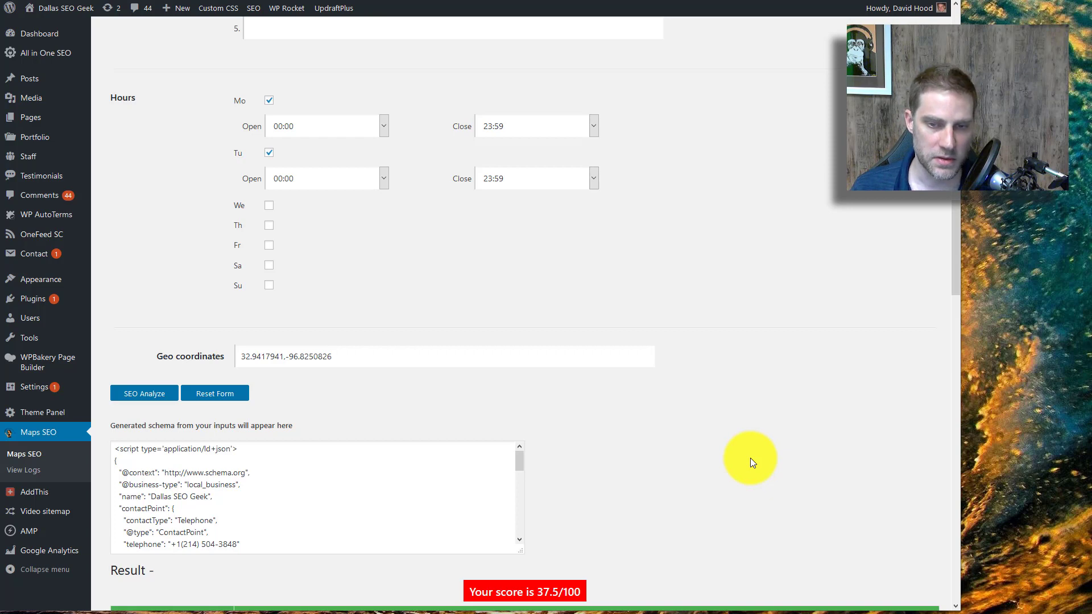
{"action": "mouse_move", "coordinate": [958, 285]}
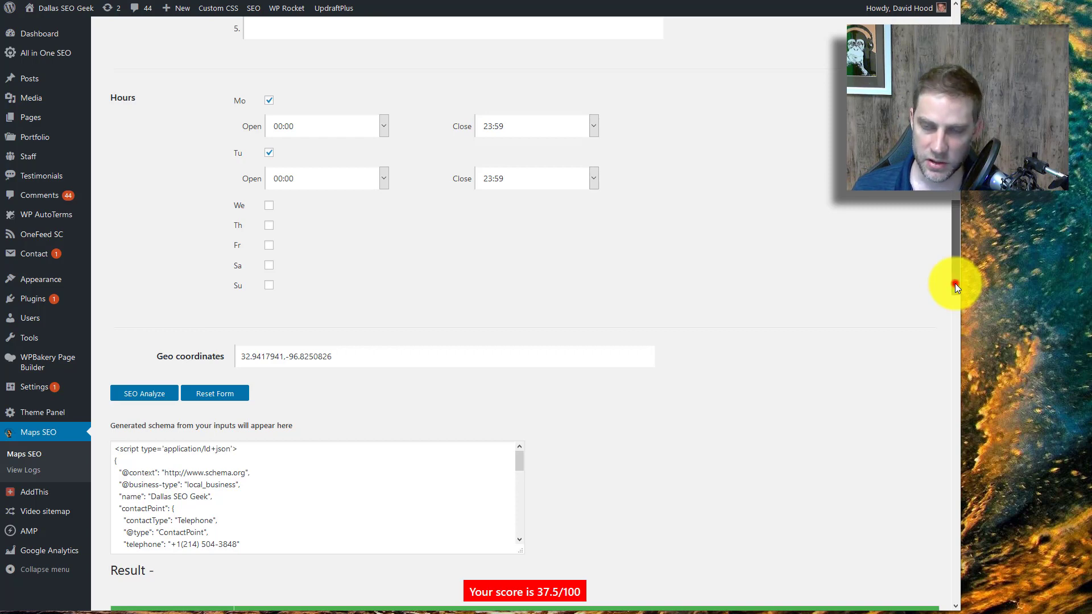
{"action": "scroll", "scroll_direction": "up", "scroll_amount": 3}
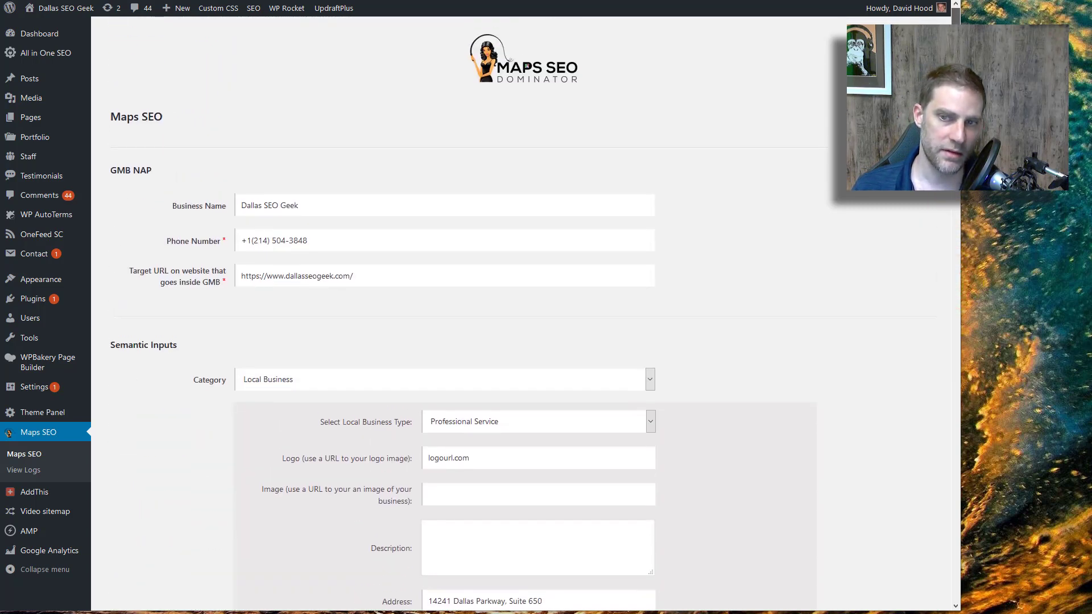
{"action": "mouse_move", "coordinate": [868, 264]}
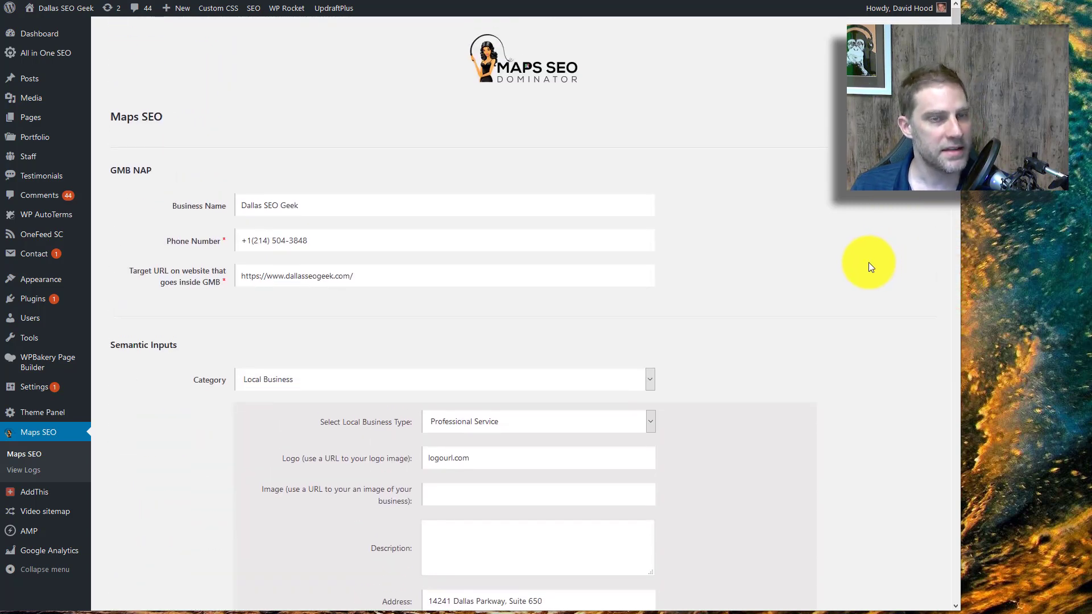